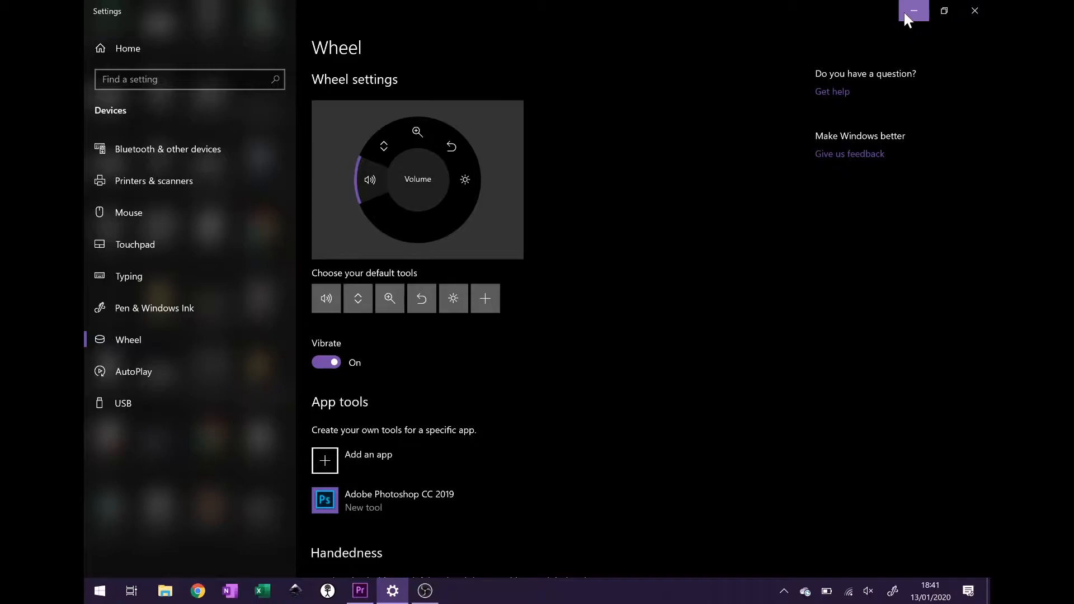
pyautogui.moveTo(359, 590)
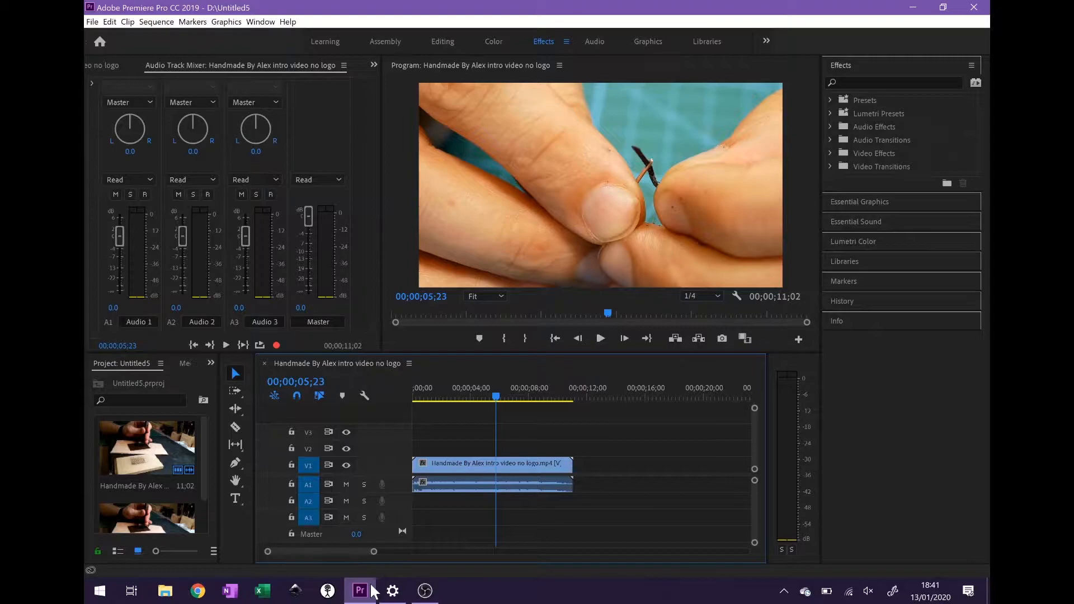
# Play the intro clip in the Program monitor and pause with the playhead at 00;00;07;14.
pyautogui.click(599, 338)
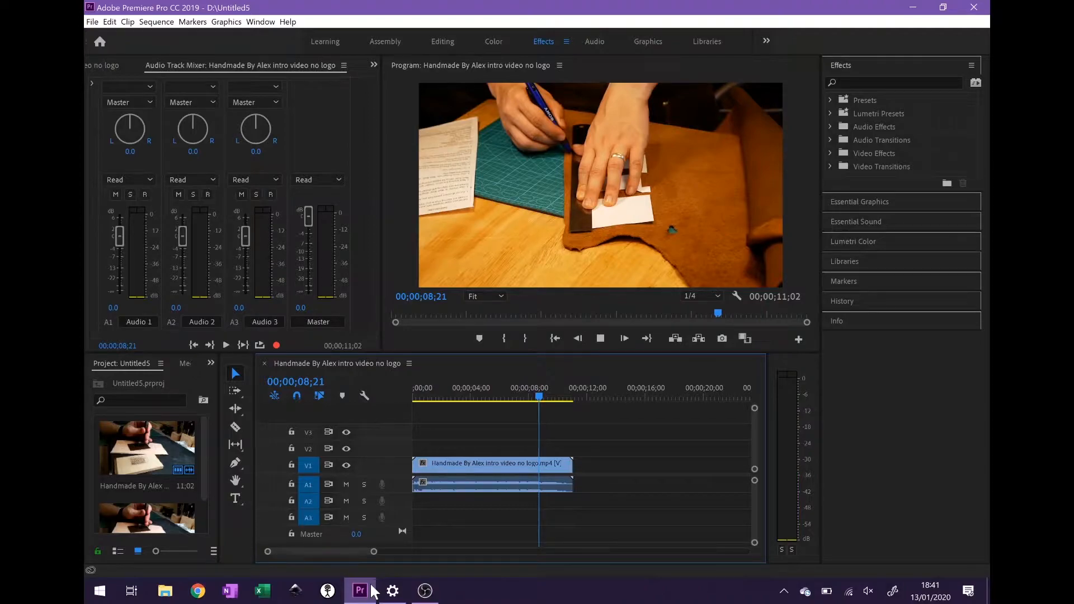
pyautogui.click(623, 338)
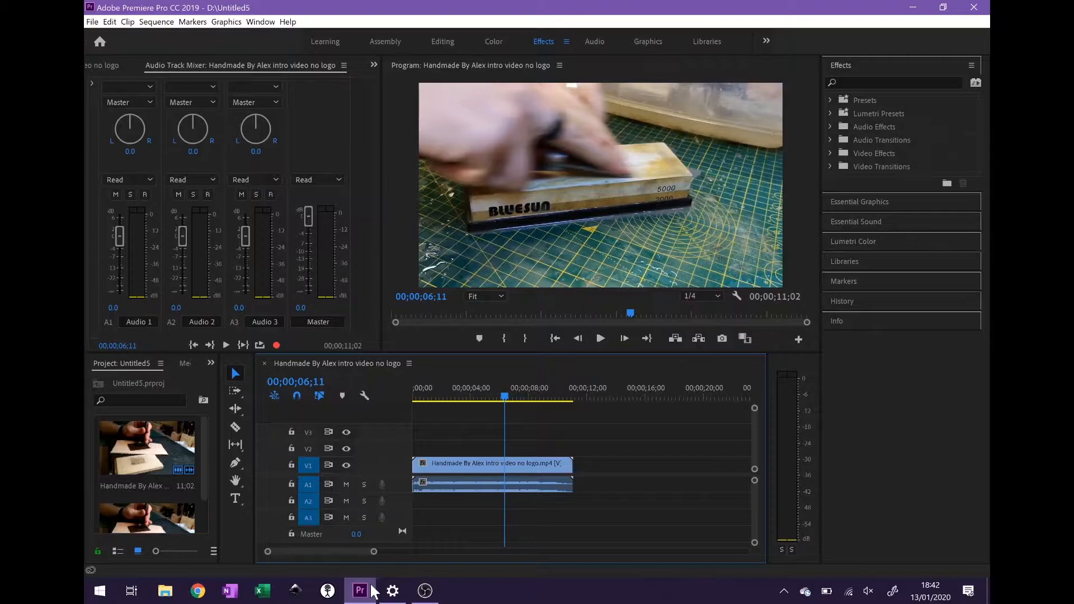
pyautogui.click(600, 337)
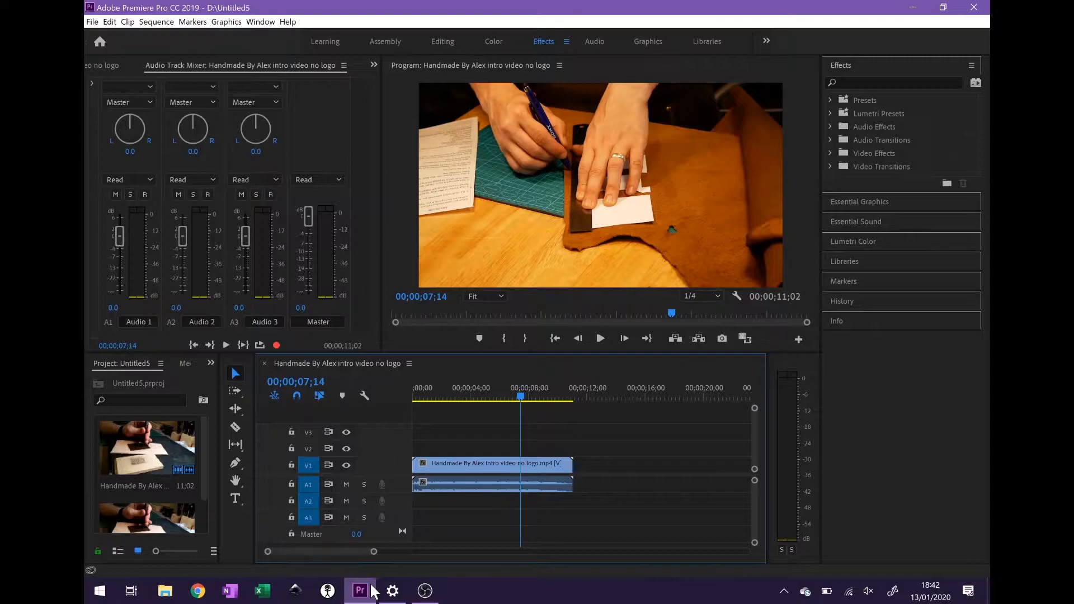
pyautogui.moveTo(383, 591)
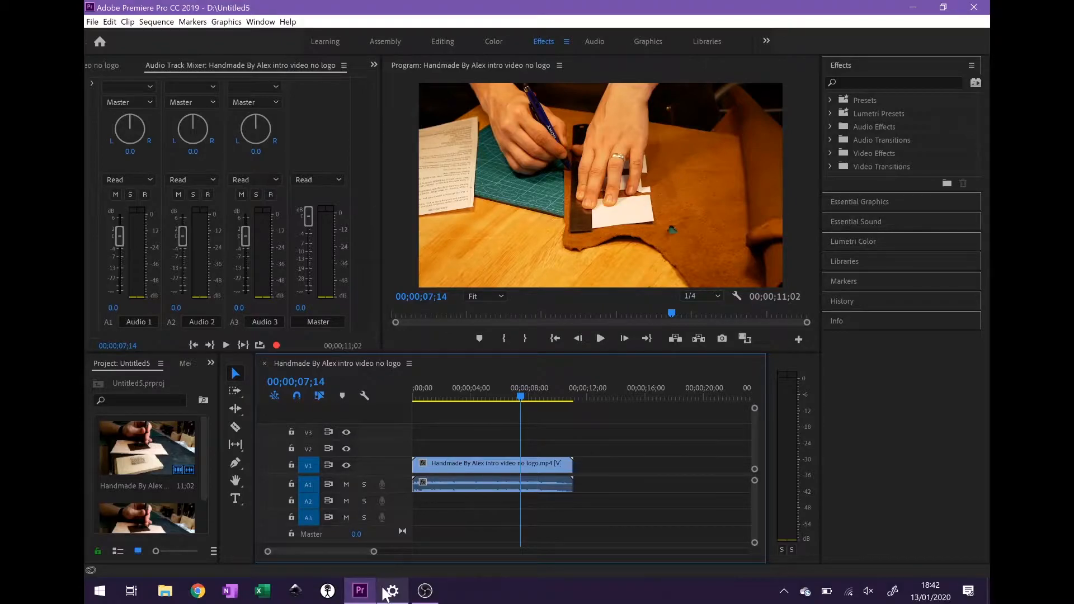
# Add Adobe Premiere Pro CC 2019 as an app under the wheel's App tools.
pyautogui.click(392, 591)
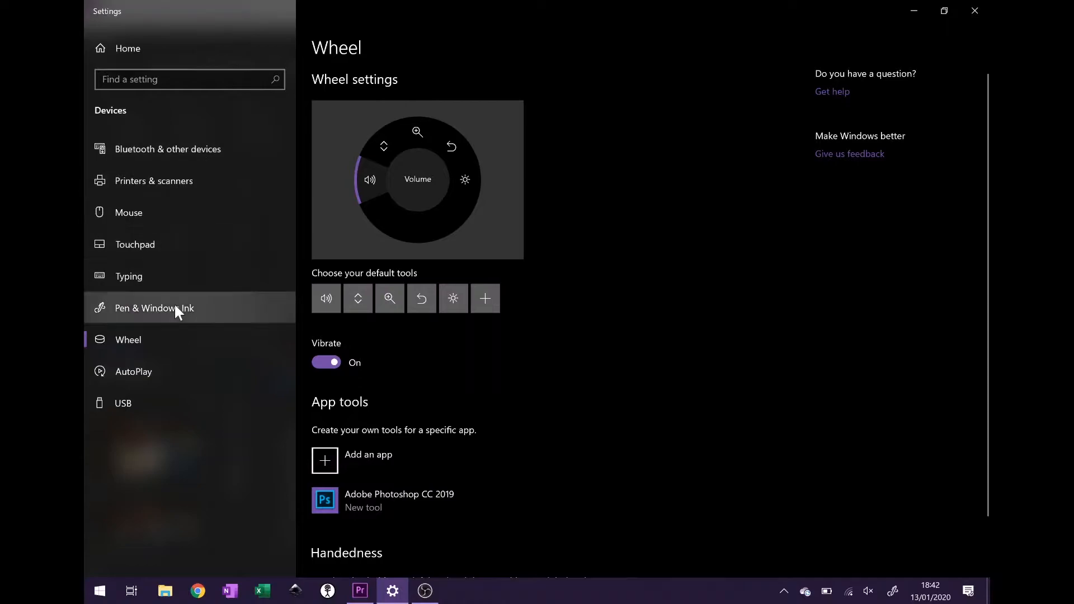
pyautogui.moveTo(160, 355)
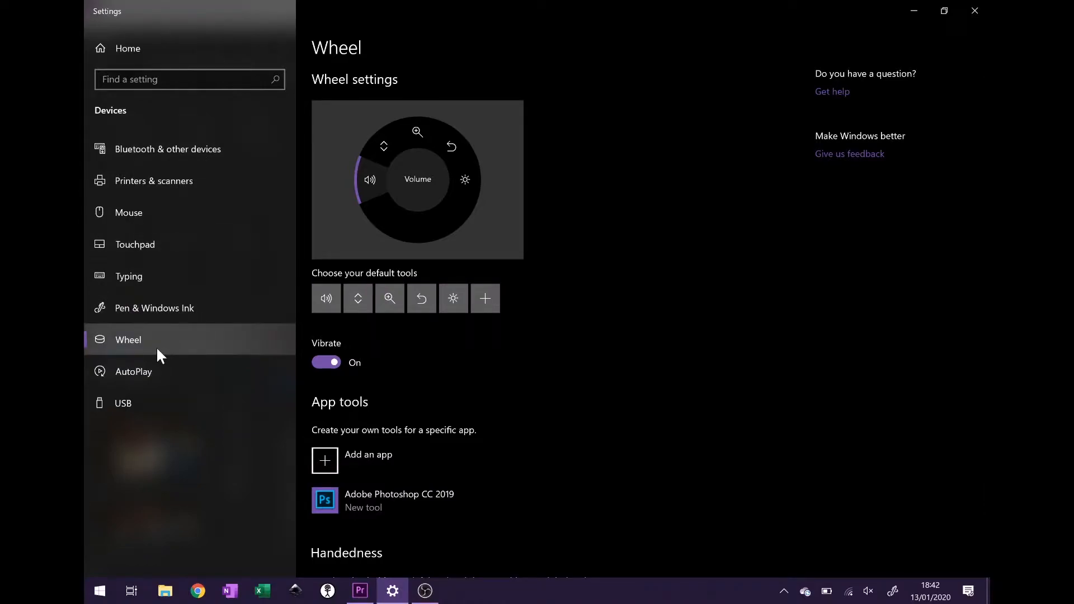
pyautogui.moveTo(484, 297)
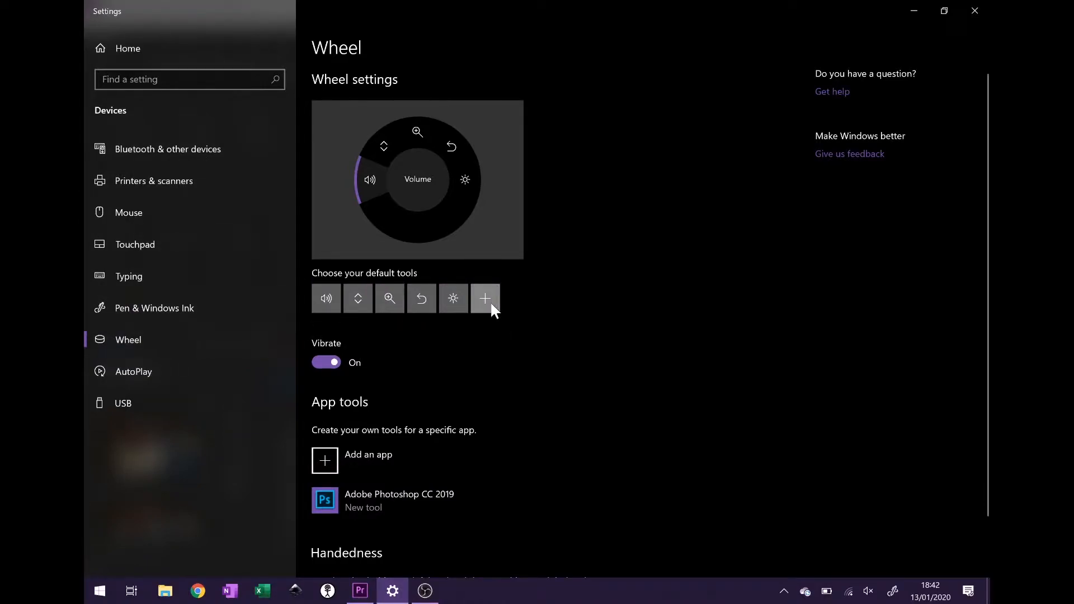
pyautogui.click(484, 298)
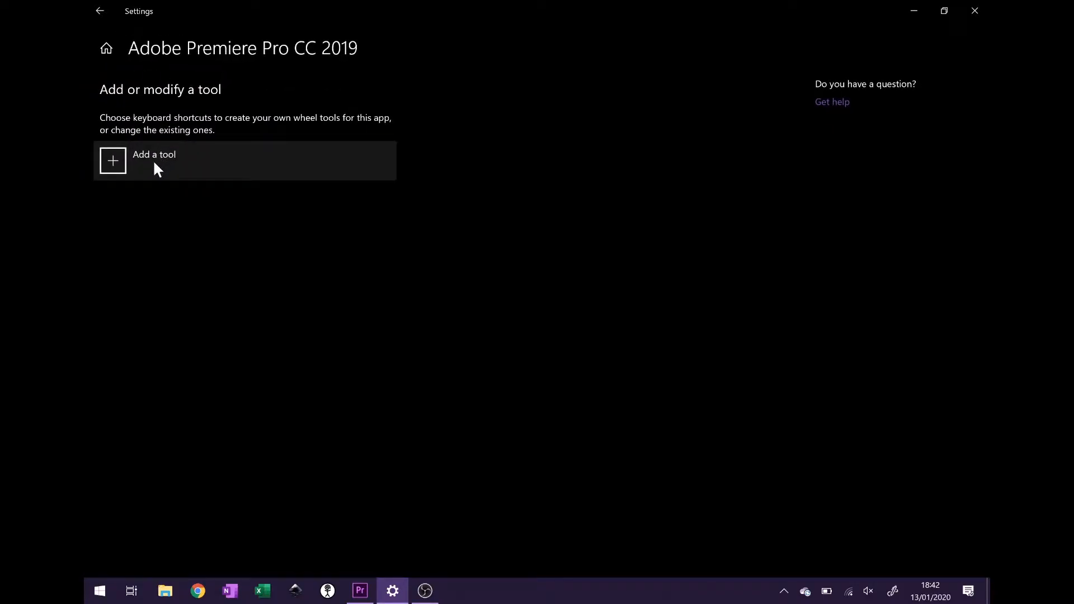
# Start a new wheel tool and name it 'Frame Step'.
pyautogui.click(154, 160)
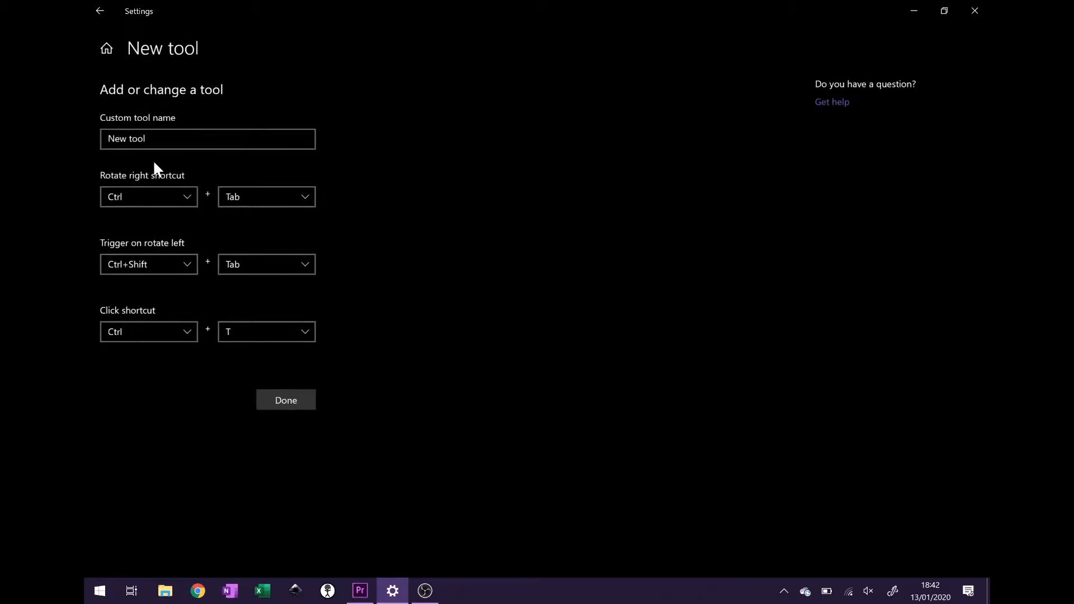
pyautogui.click(208, 139)
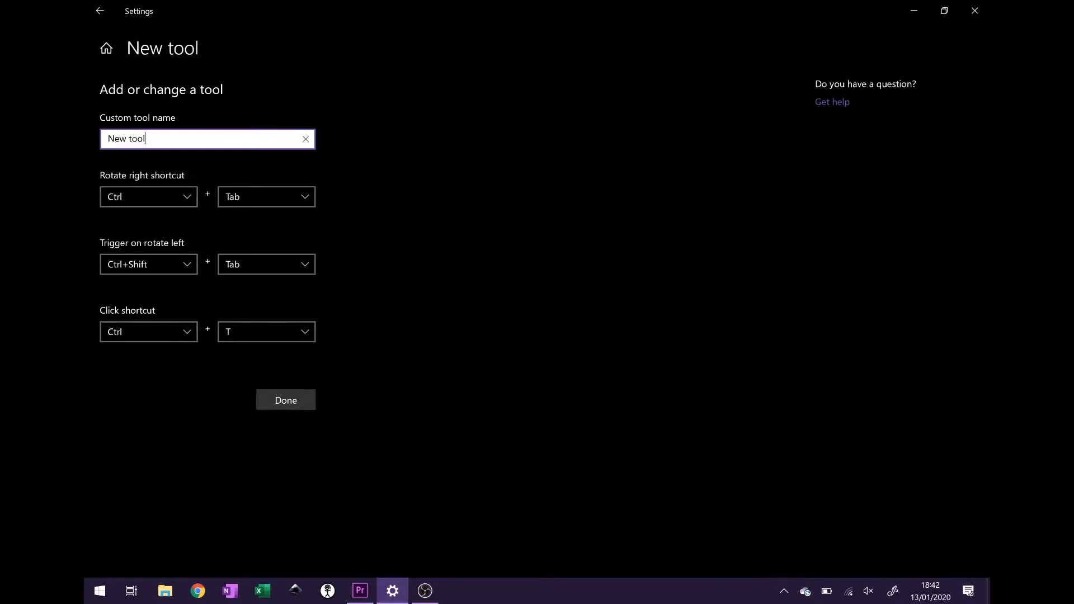
pyautogui.click(305, 139)
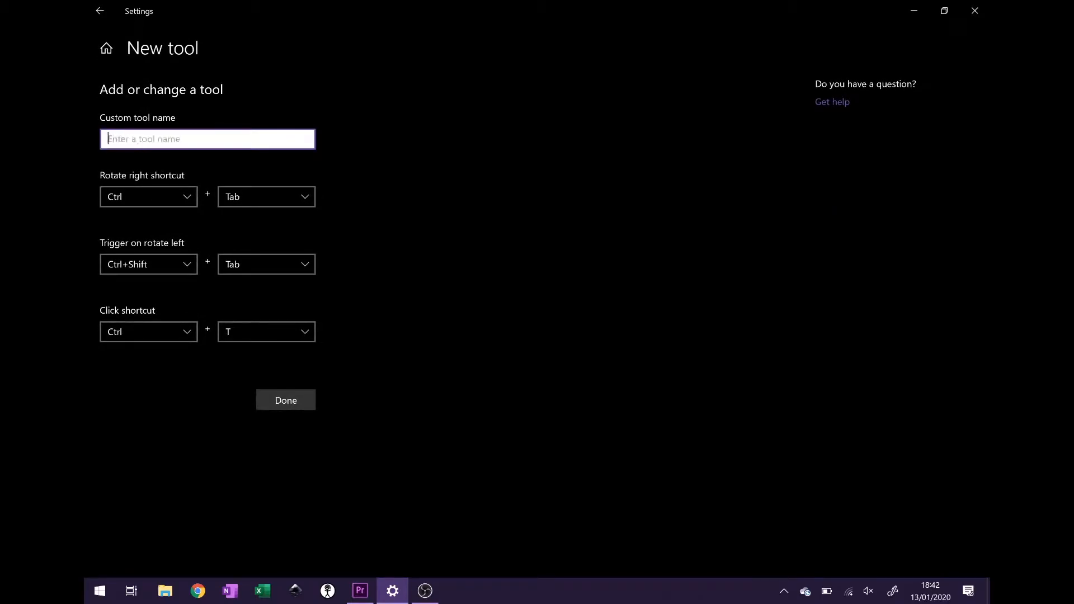
pyautogui.write('Frame S')
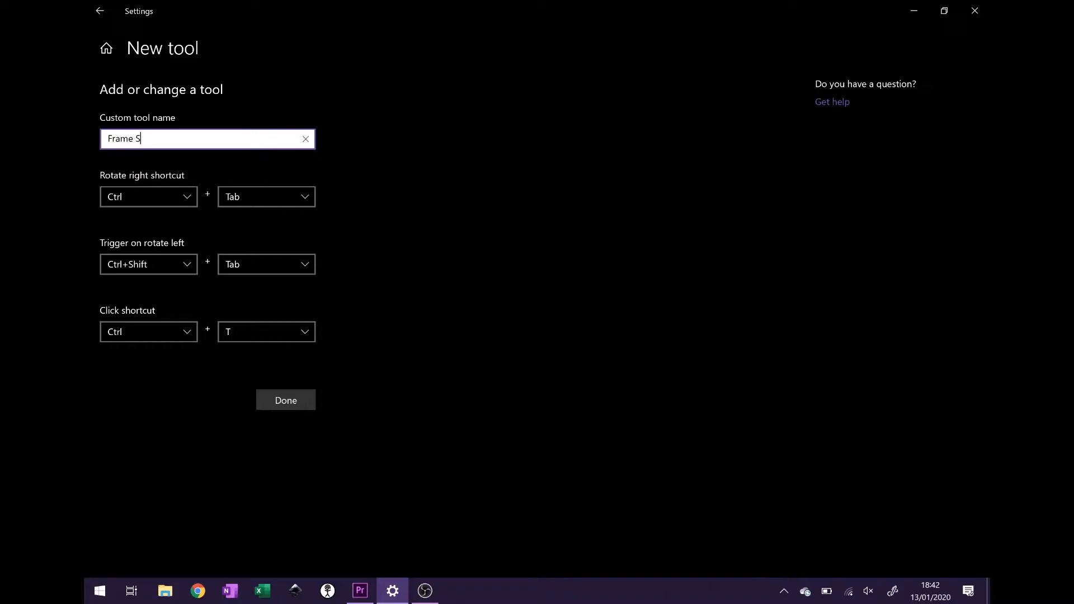
pyautogui.write('tep')
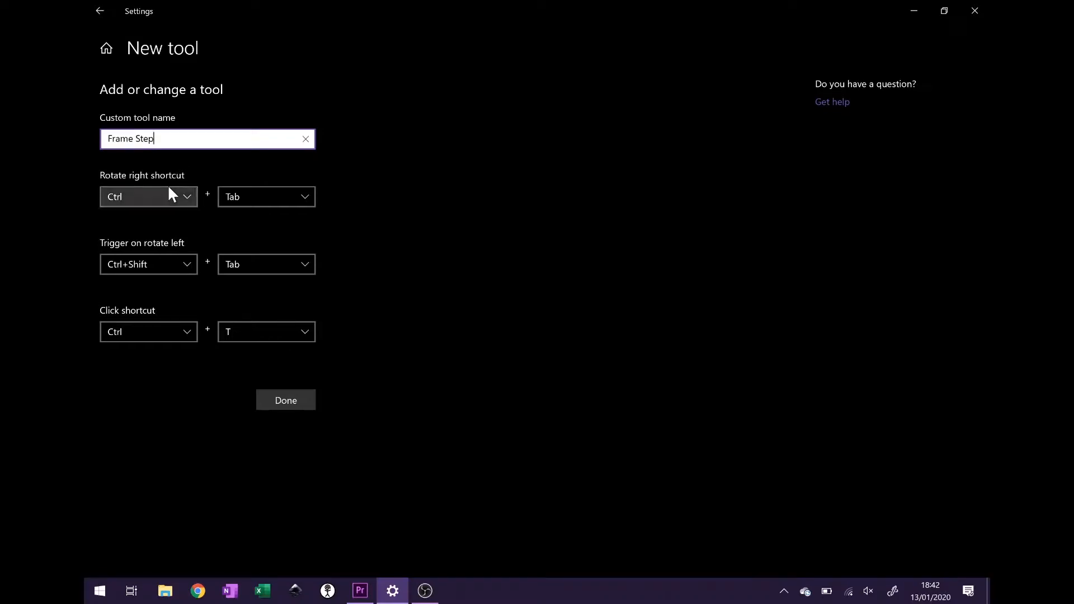
# Set its rotate-right shortcut to None + Right and save the tool.
pyautogui.click(147, 197)
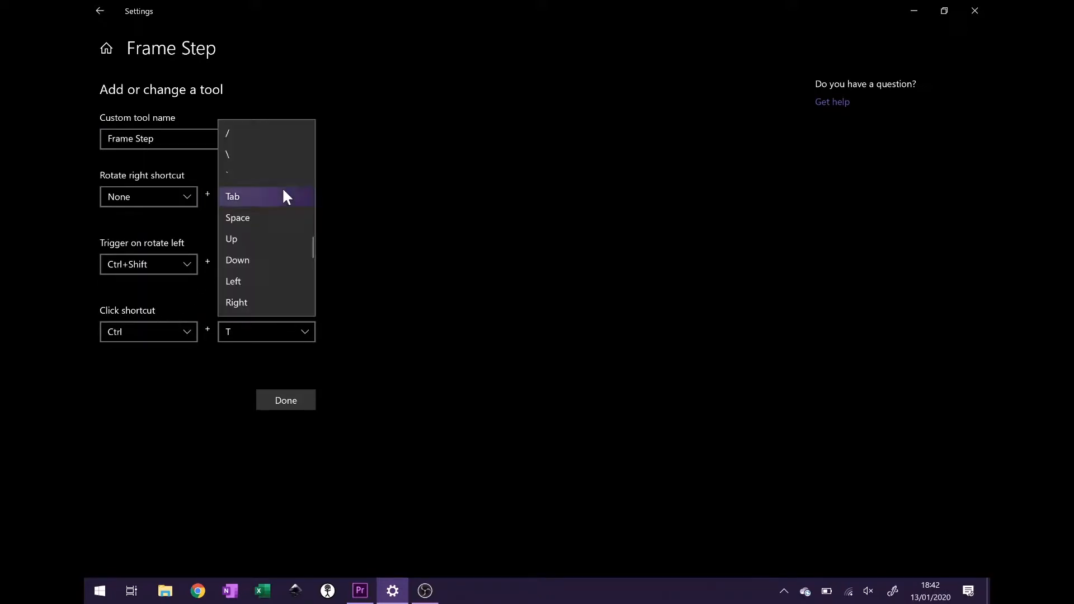
pyautogui.click(236, 303)
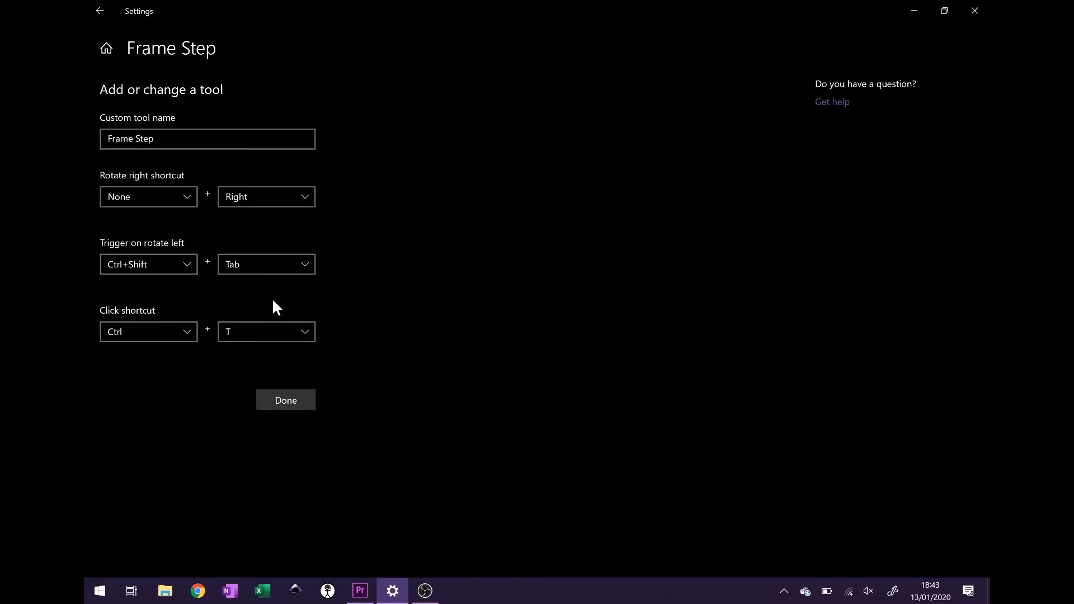
pyautogui.moveTo(285, 401)
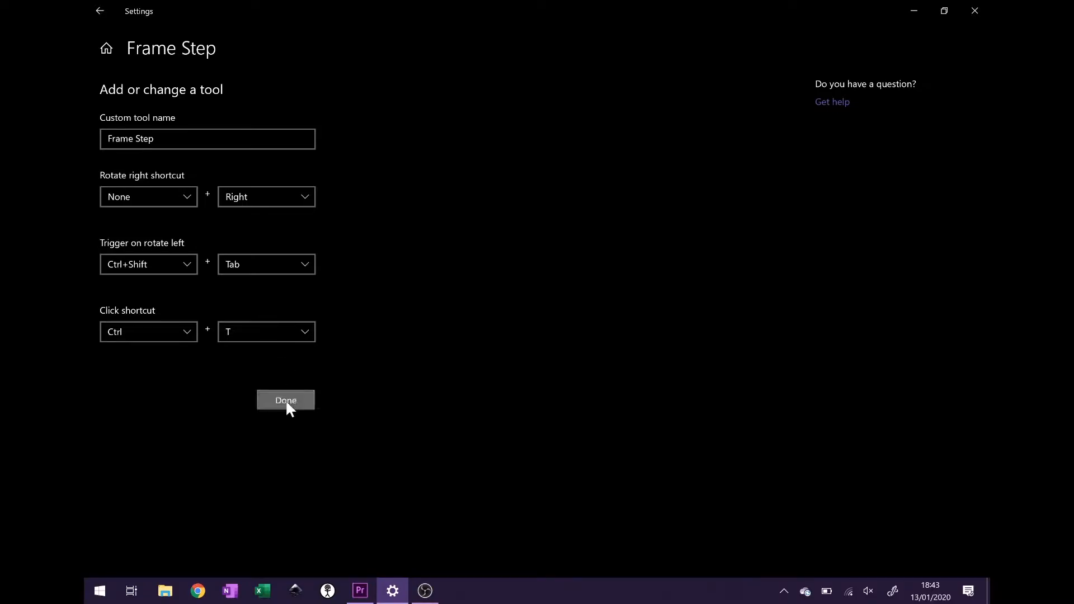
pyautogui.click(285, 400)
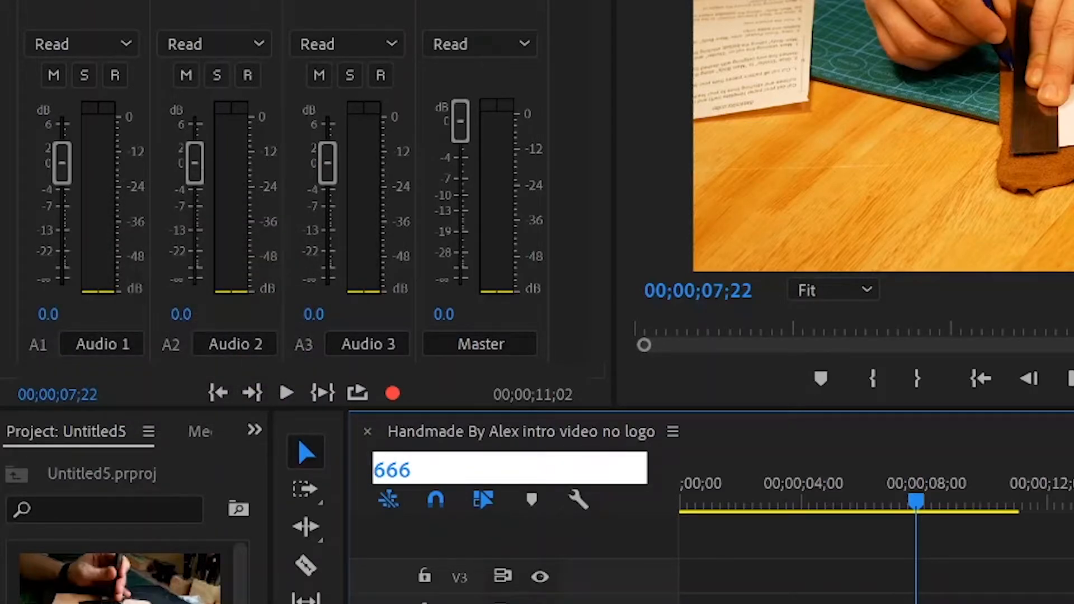
# Step the playhead forward with the dial to 00;00;07;22.
pyautogui.press('Backspace')
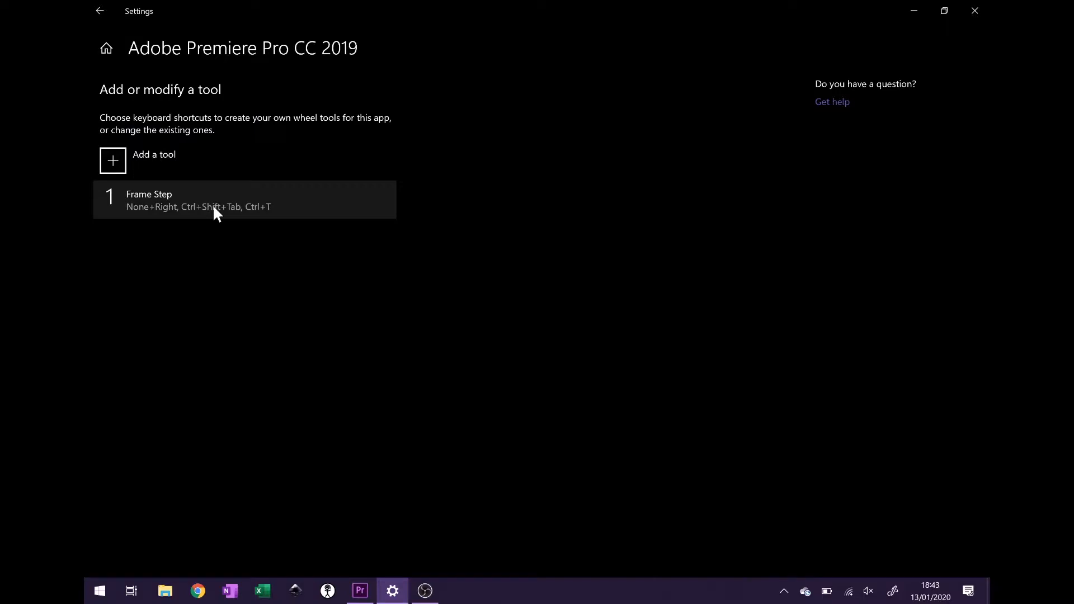
pyautogui.moveTo(361, 591)
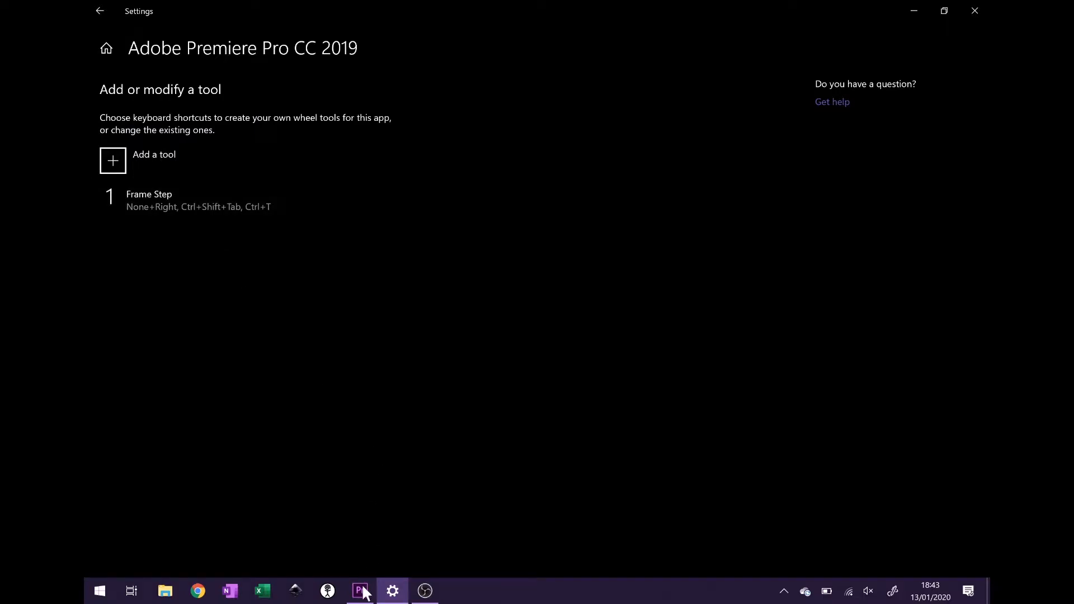
# Switch back to Premiere Pro after confirming the Frame Step tool is listed.
pyautogui.click(359, 591)
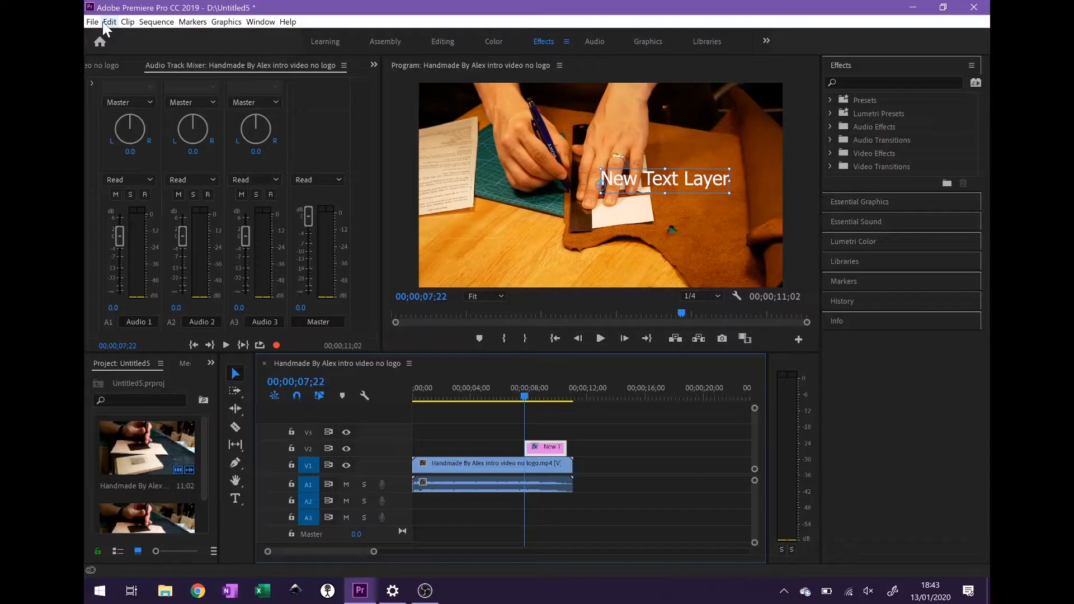
# Bring up Premiere's Keyboard Shortcuts editor and check what is bound to F7.
pyautogui.click(108, 21)
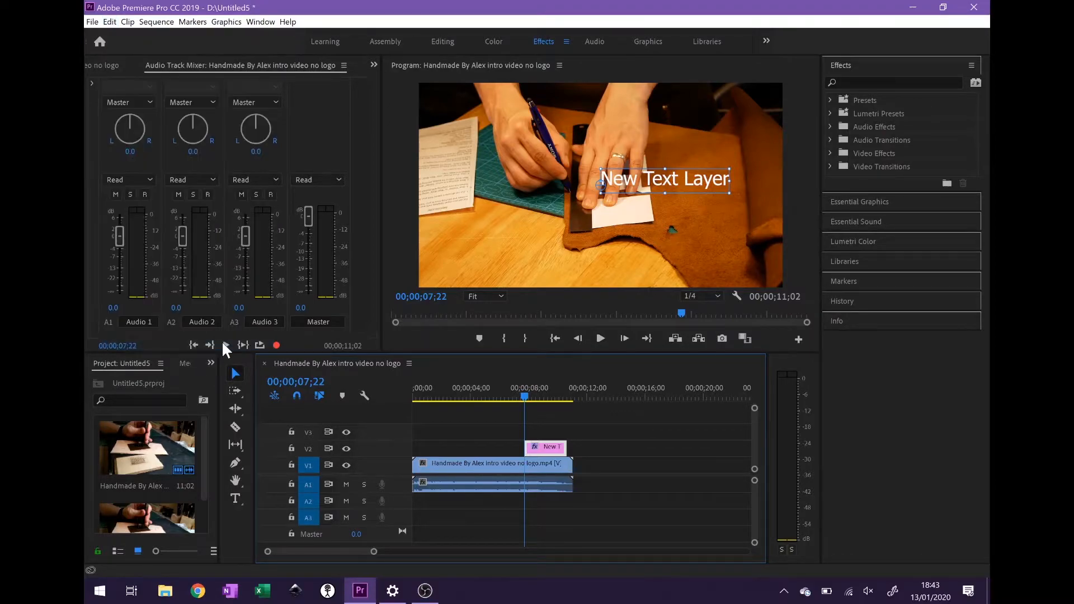
pyautogui.click(109, 22)
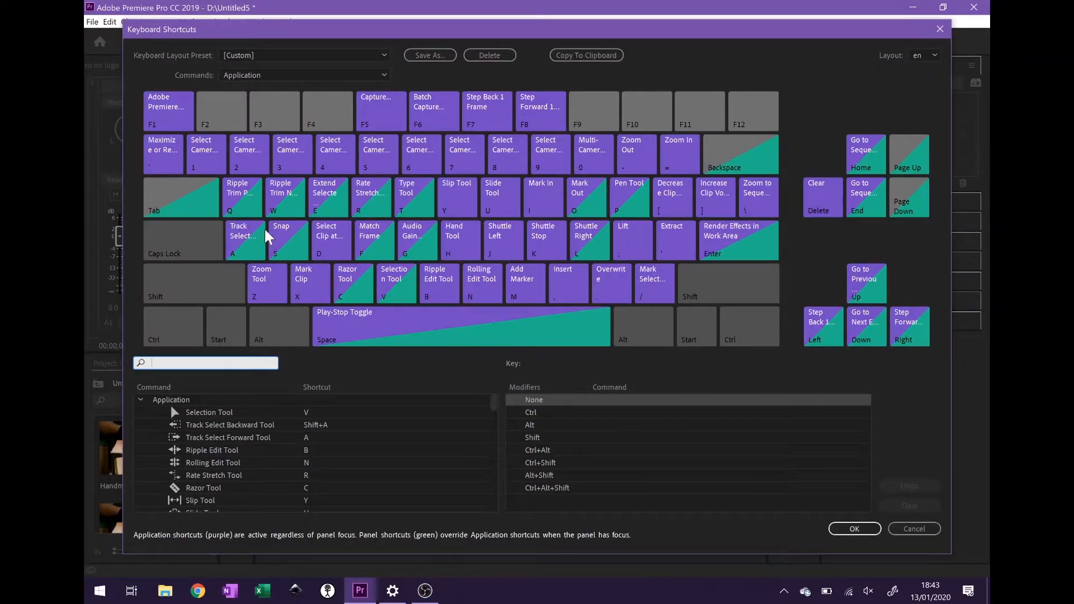
pyautogui.moveTo(468, 110)
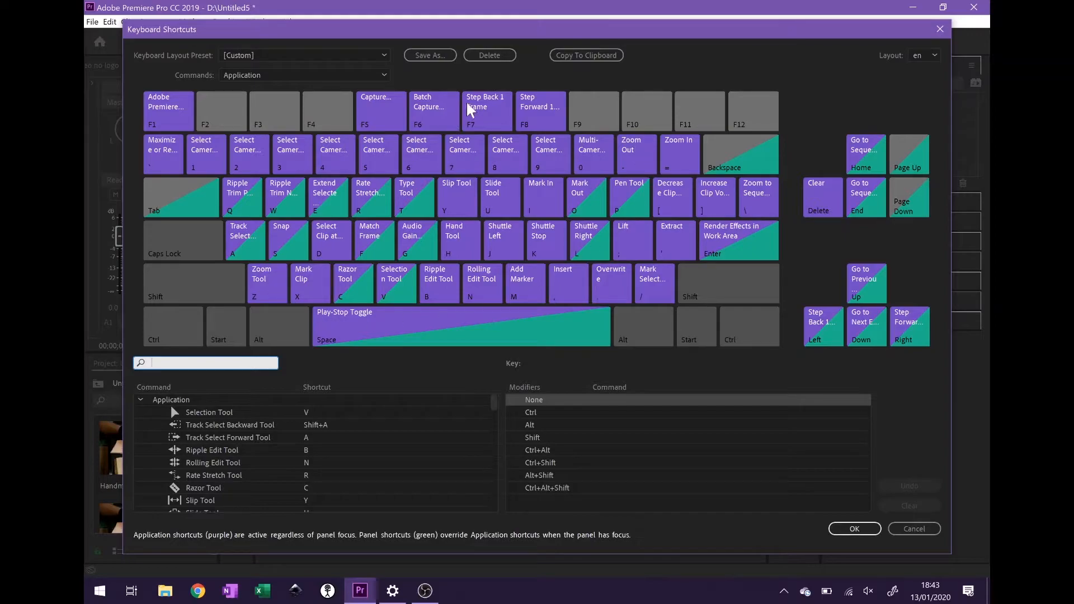
pyautogui.click(486, 110)
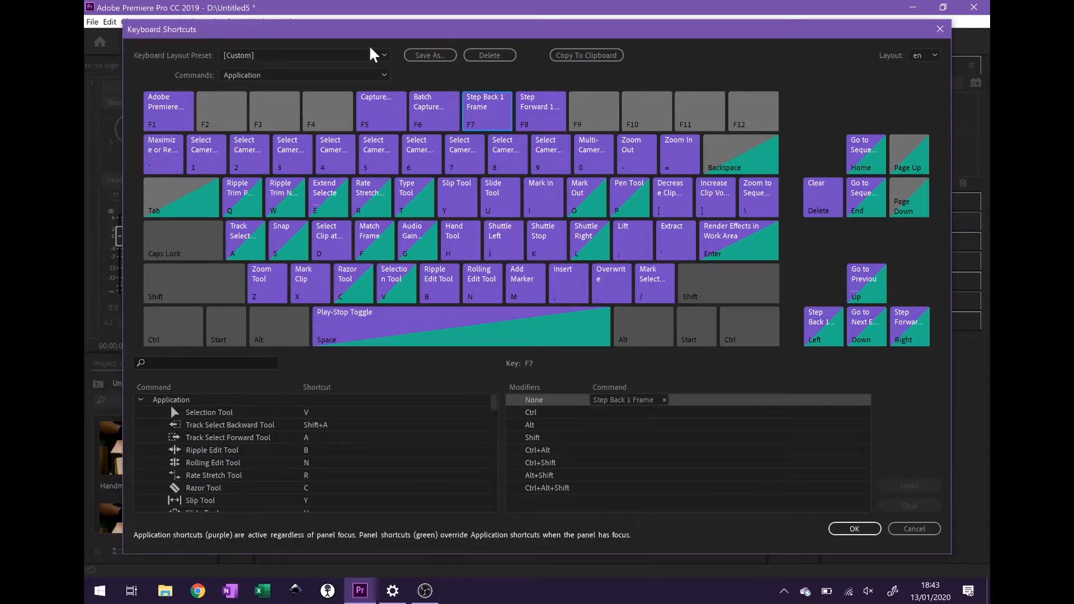
# Switch the shortcut preset to Adobe Premiere Pro Default, then return to the wheel tool settings.
pyautogui.click(381, 55)
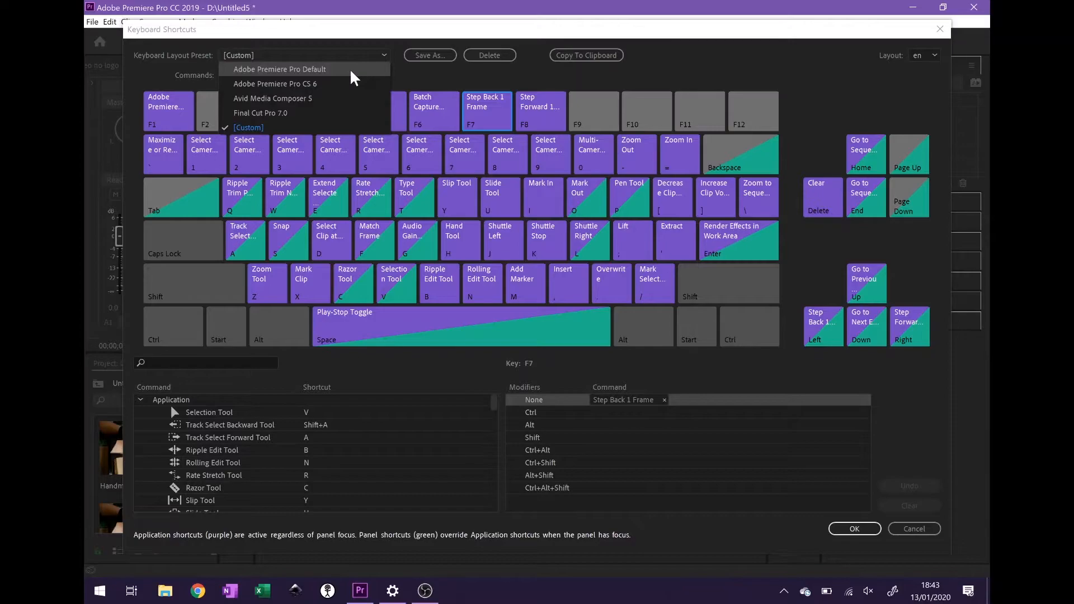
pyautogui.click(278, 69)
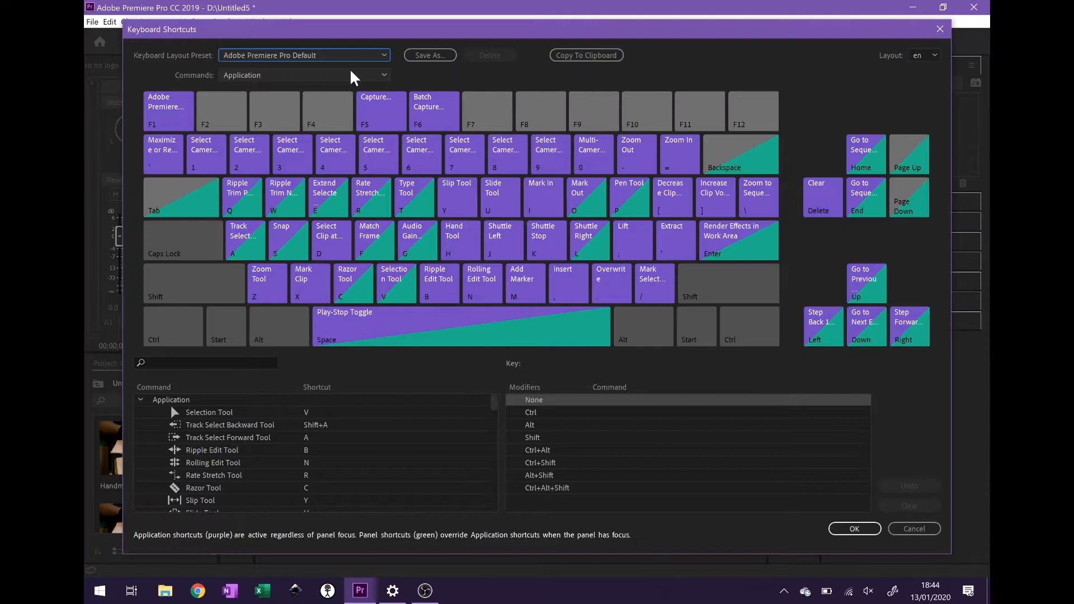
pyautogui.moveTo(632, 122)
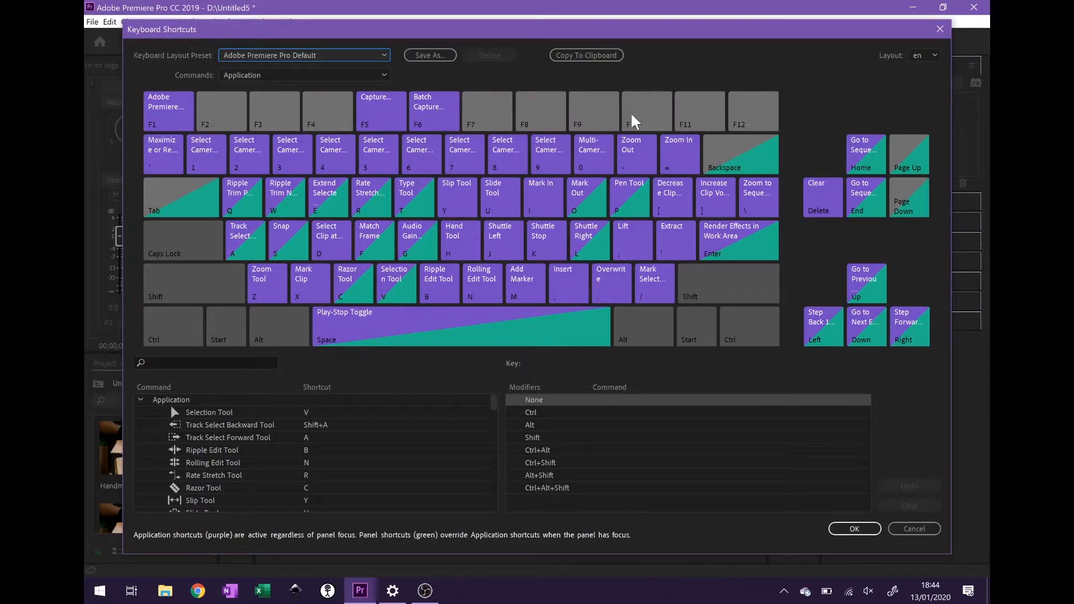
pyautogui.moveTo(495, 115)
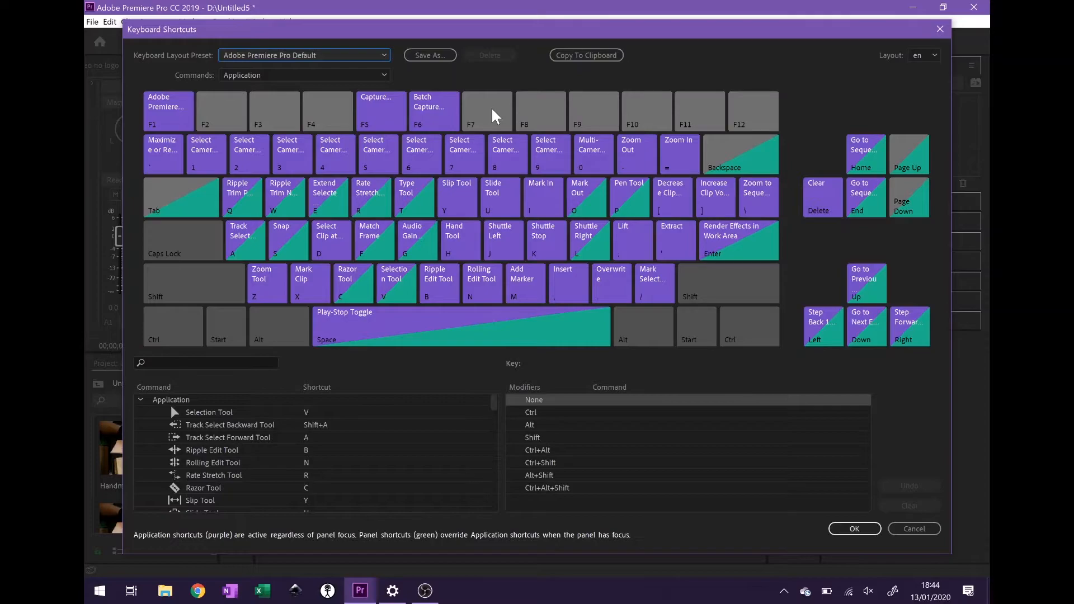
pyautogui.moveTo(393, 591)
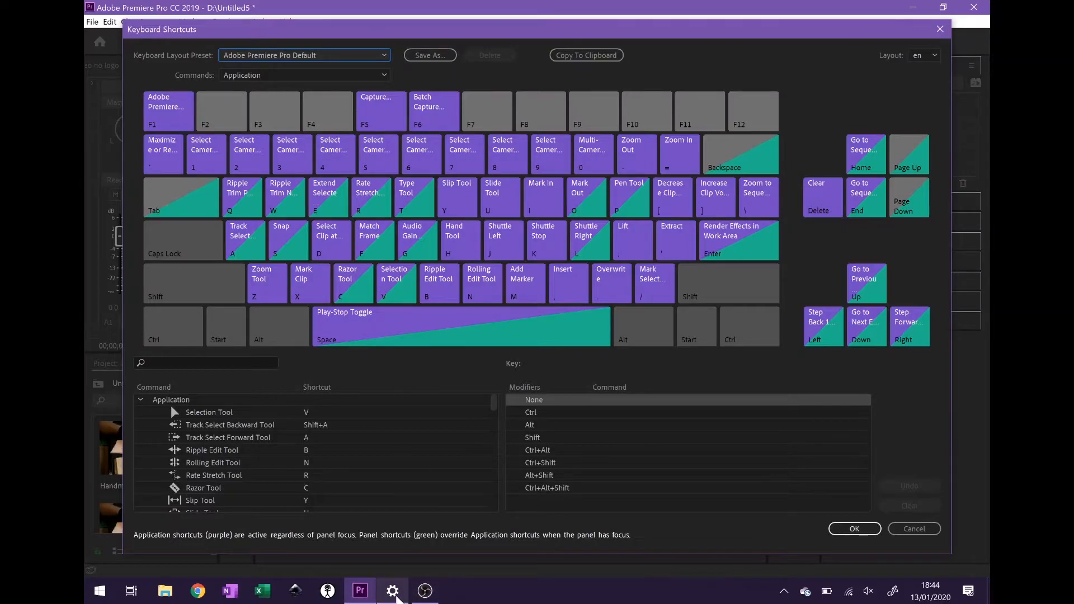
pyautogui.click(392, 591)
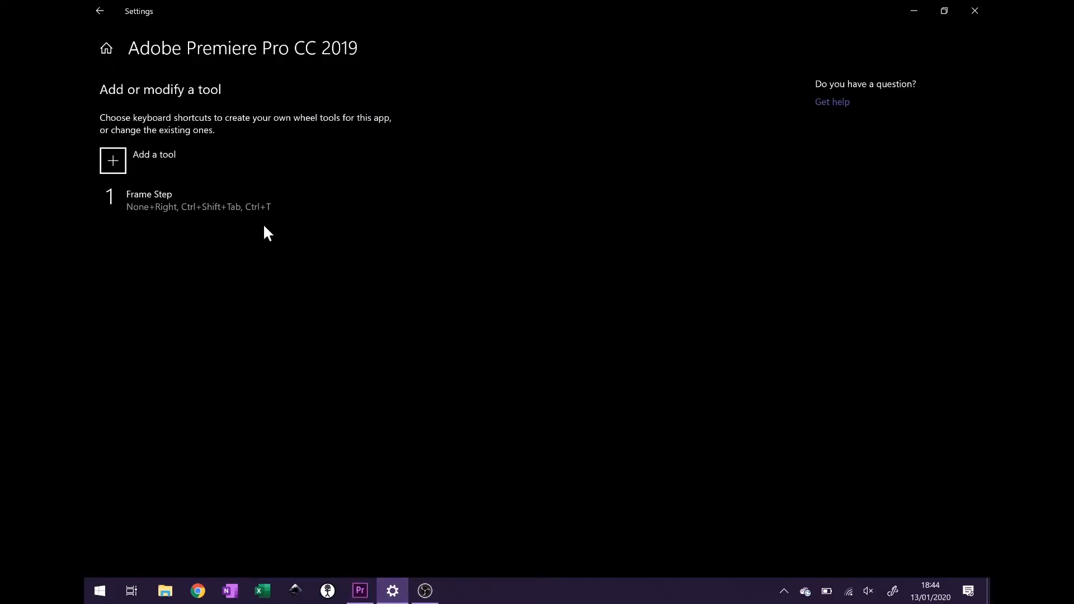
# Modify the Frame Step tool so rotating right sends None + F8.
pyautogui.click(200, 200)
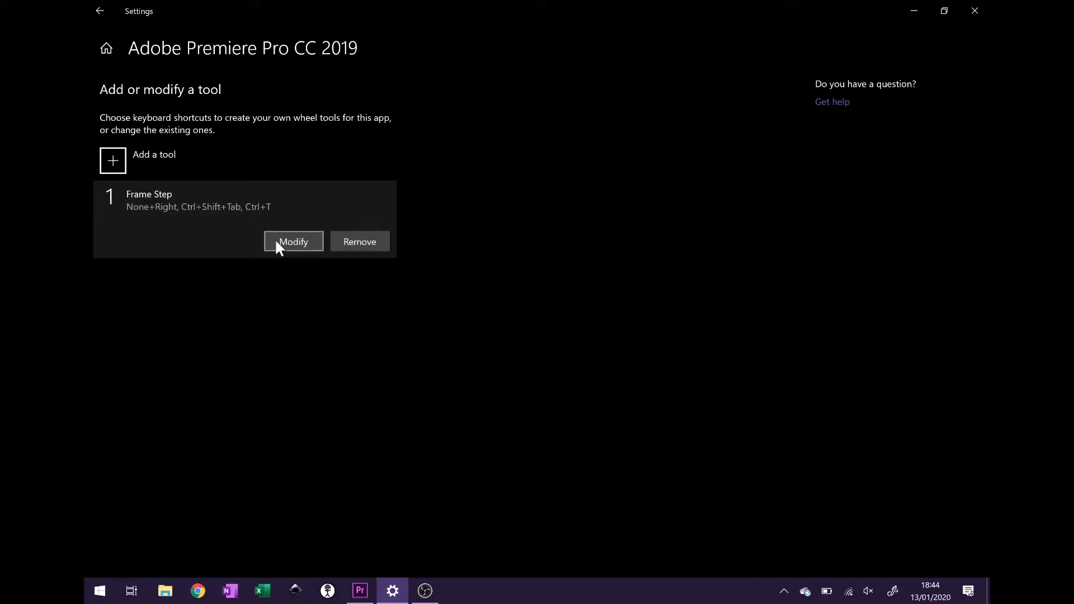
pyautogui.click(293, 242)
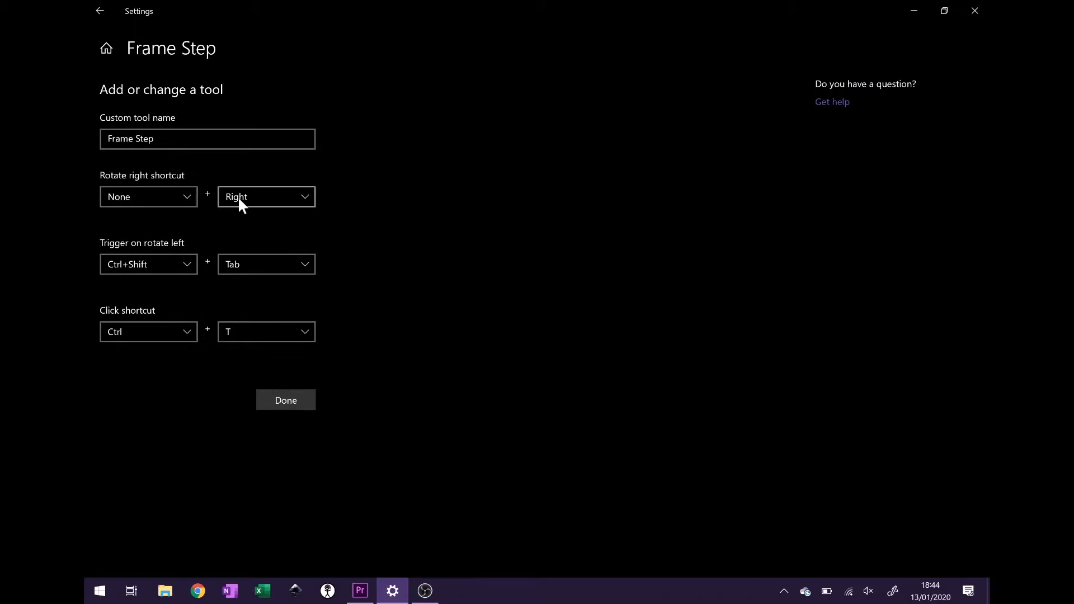
pyautogui.click(266, 197)
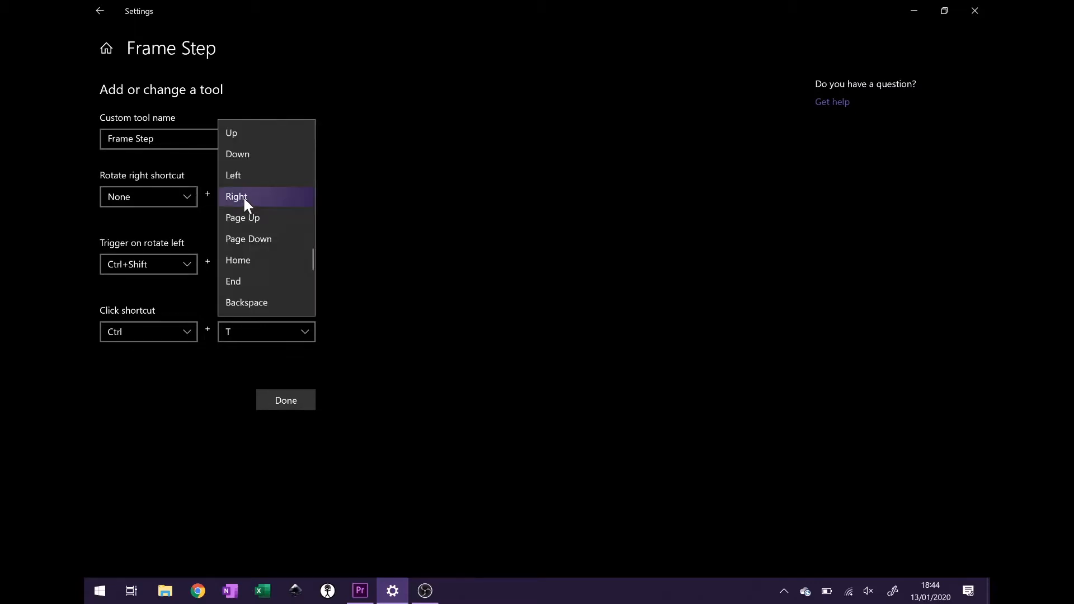
pyautogui.scroll(-3)
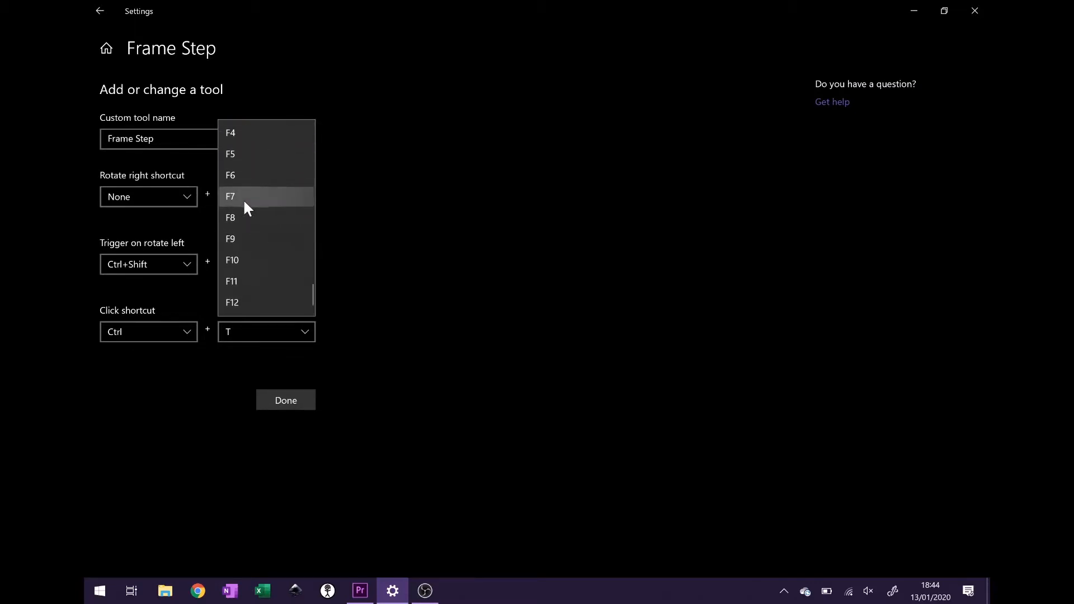
pyautogui.click(230, 217)
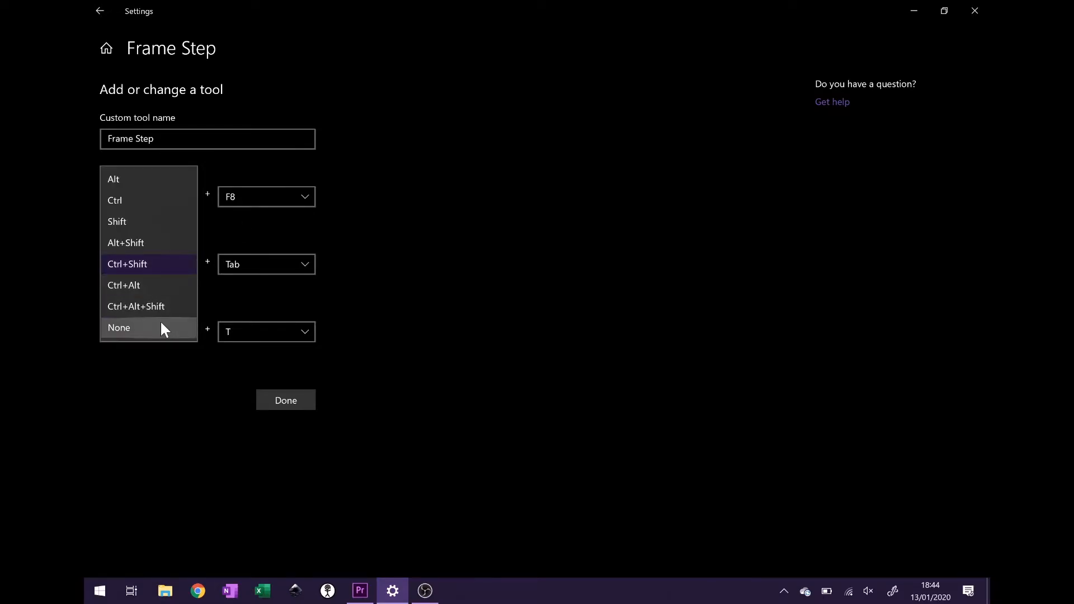
# Set rotate left to None + F7 and click to None + Space, then save the tool.
pyautogui.click(119, 328)
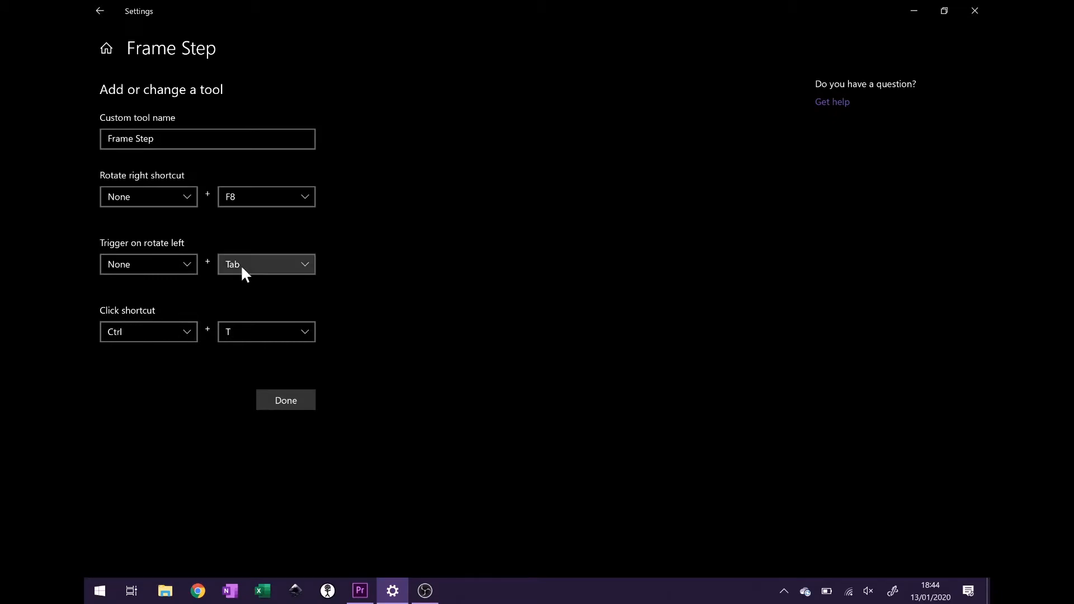
pyautogui.click(265, 264)
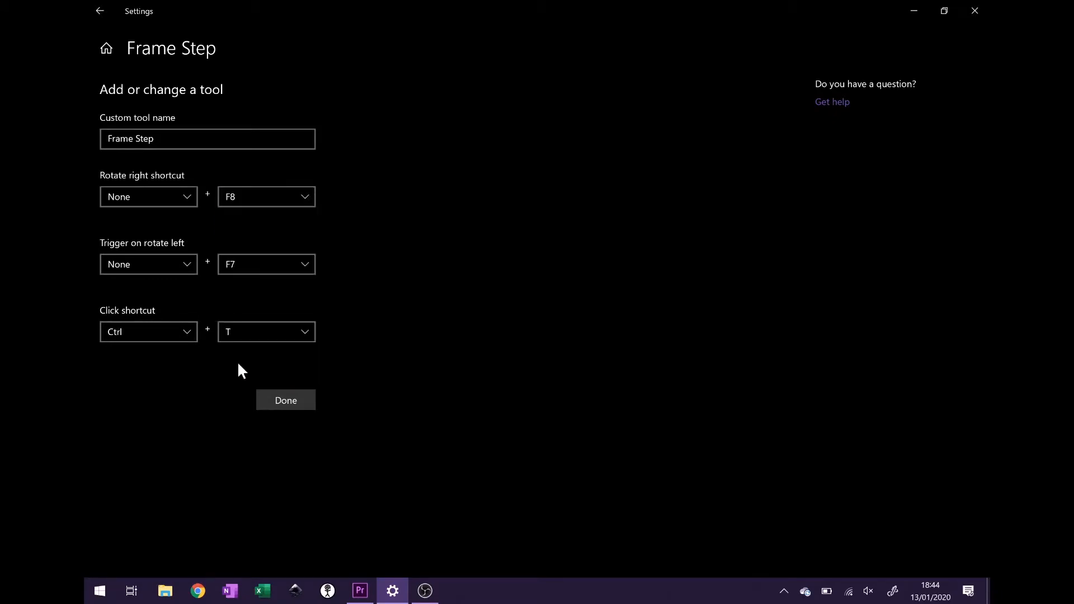
pyautogui.click(148, 331)
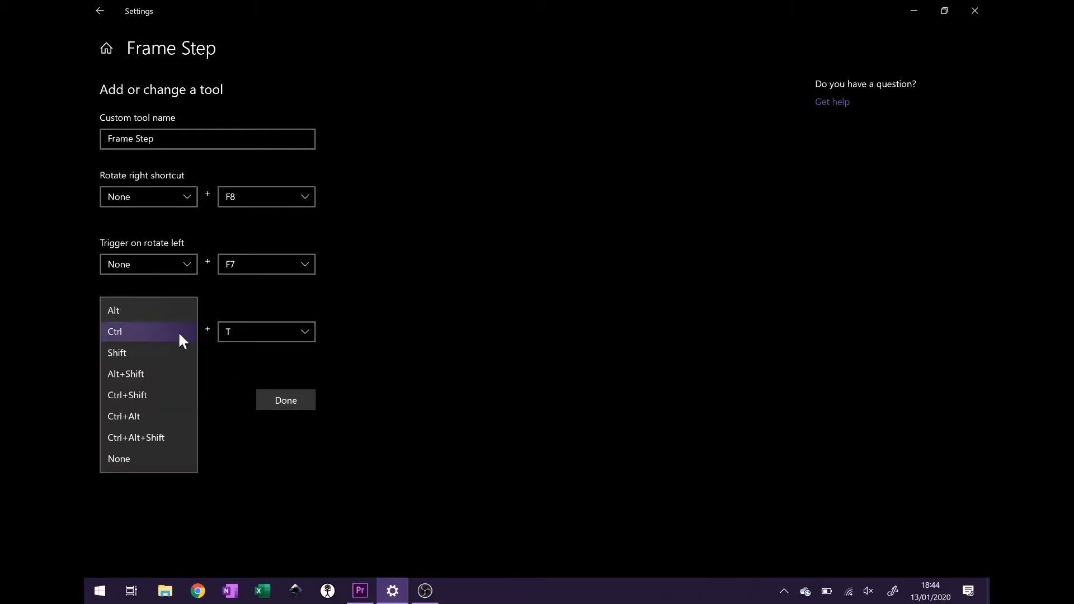
pyautogui.click(119, 458)
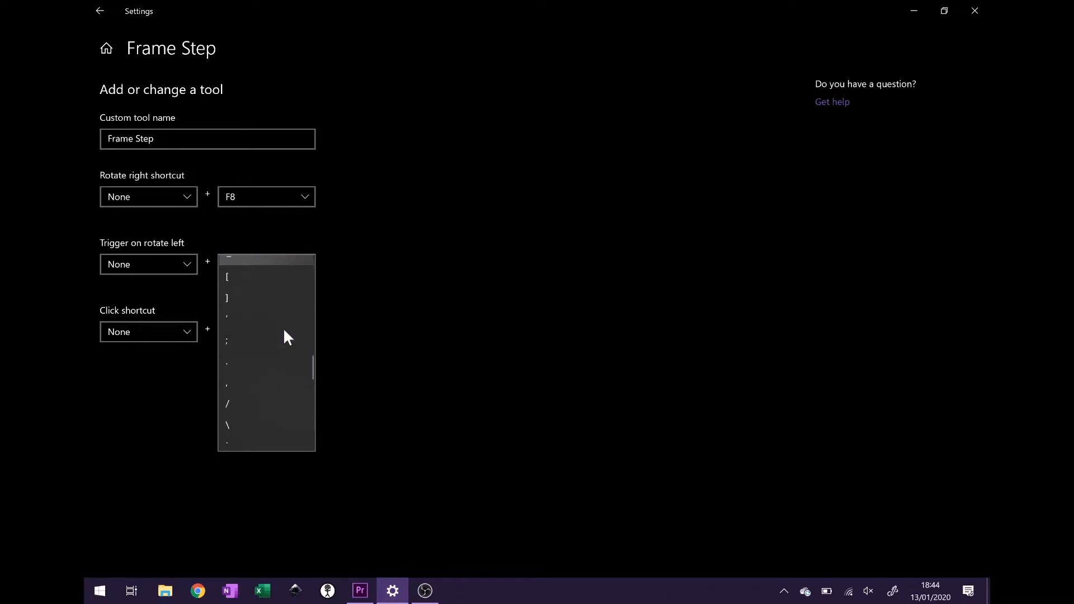
pyautogui.scroll(-3)
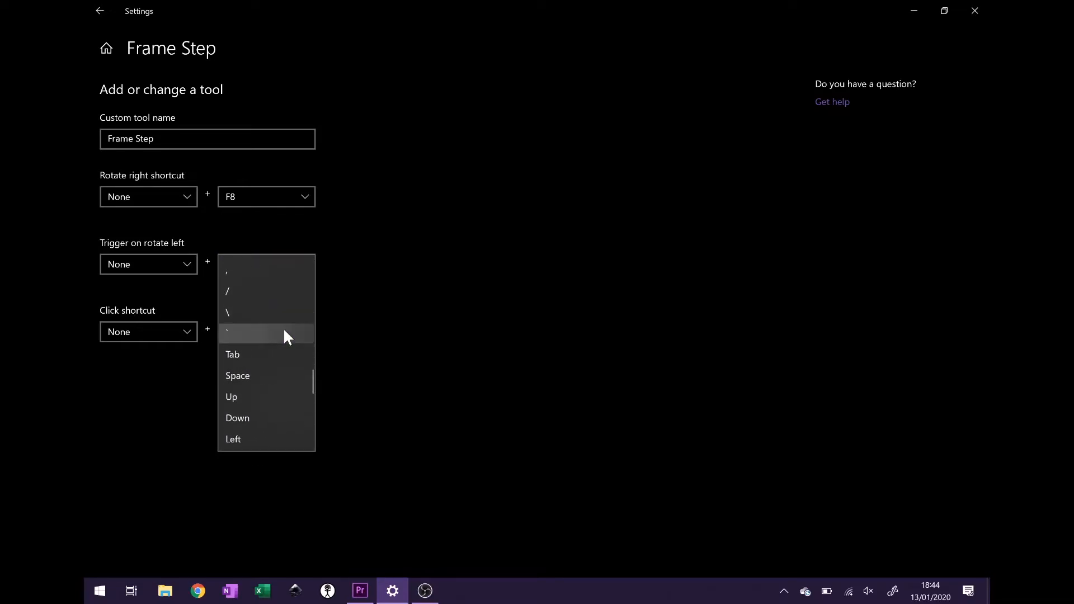
pyautogui.click(237, 376)
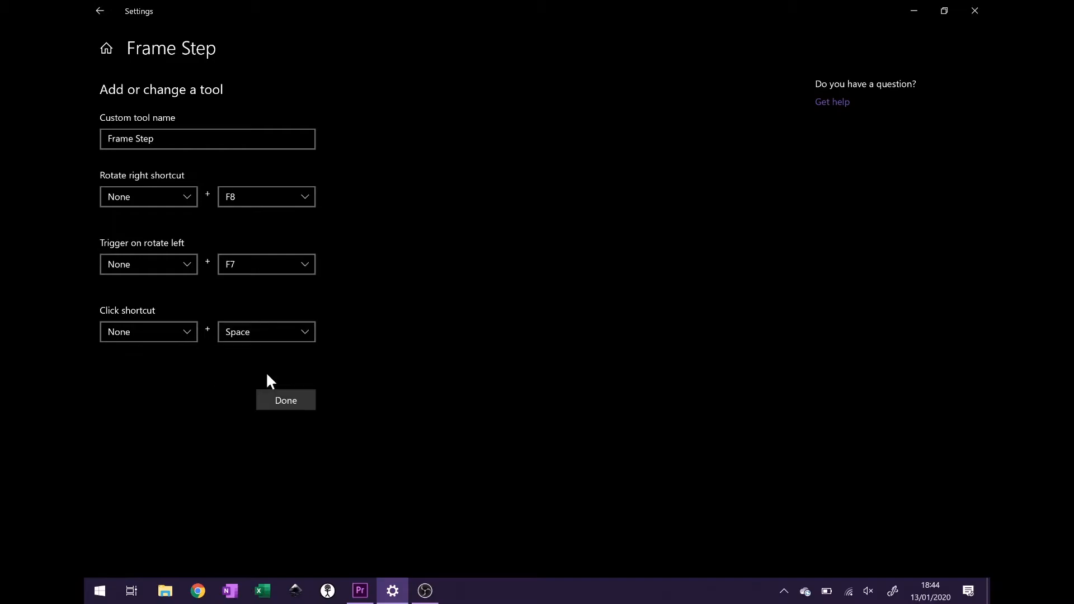
pyautogui.click(285, 401)
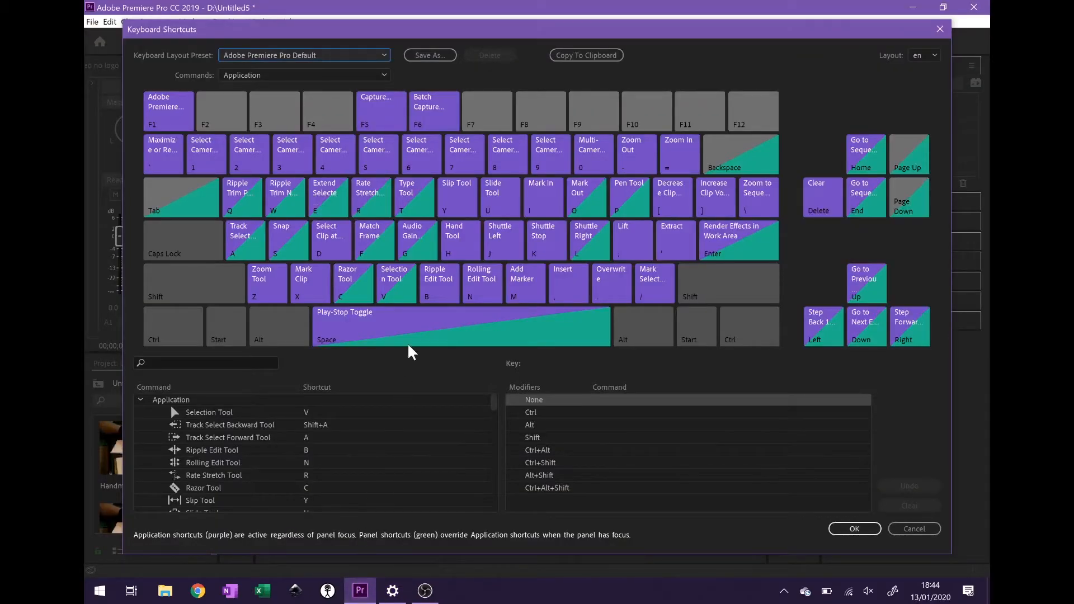
# Search the commands for 'step' and add F7 as a shortcut for Step Back 1 Frame.
pyautogui.click(206, 363)
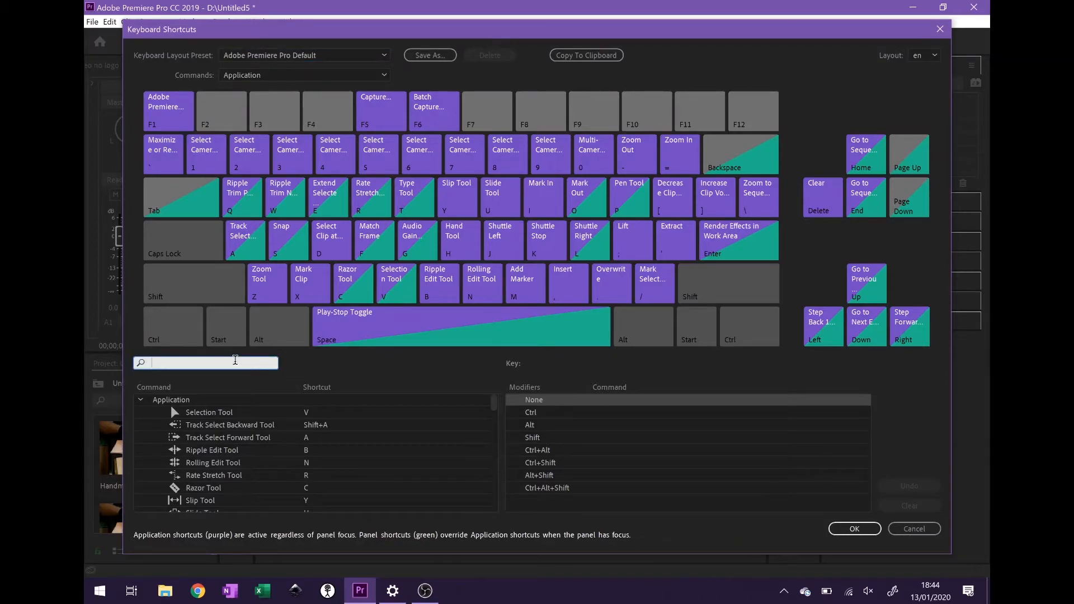
pyautogui.write('step')
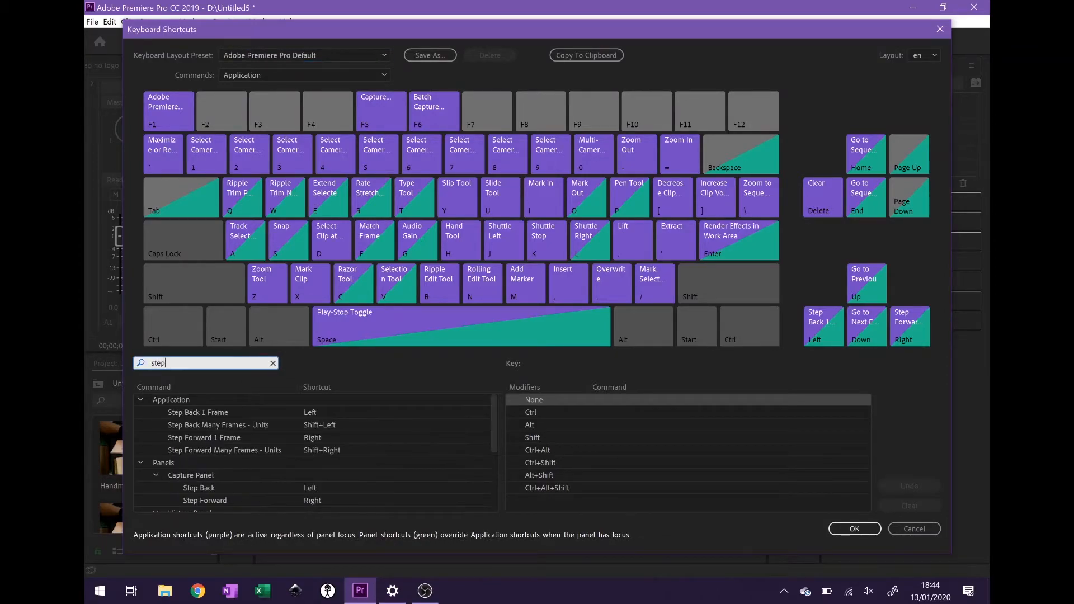
pyautogui.click(199, 412)
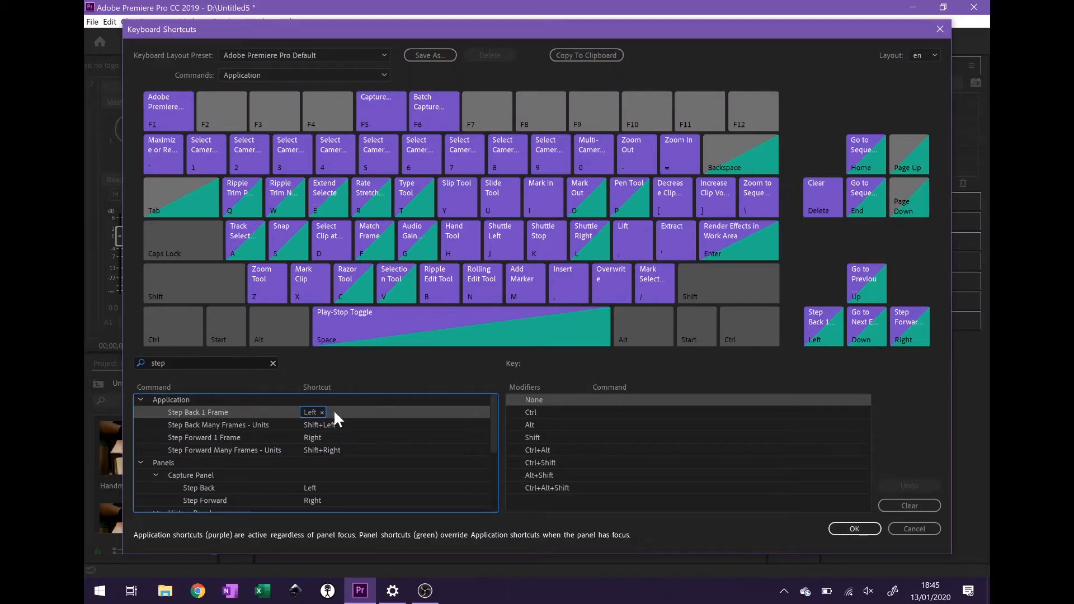
pyautogui.click(336, 411)
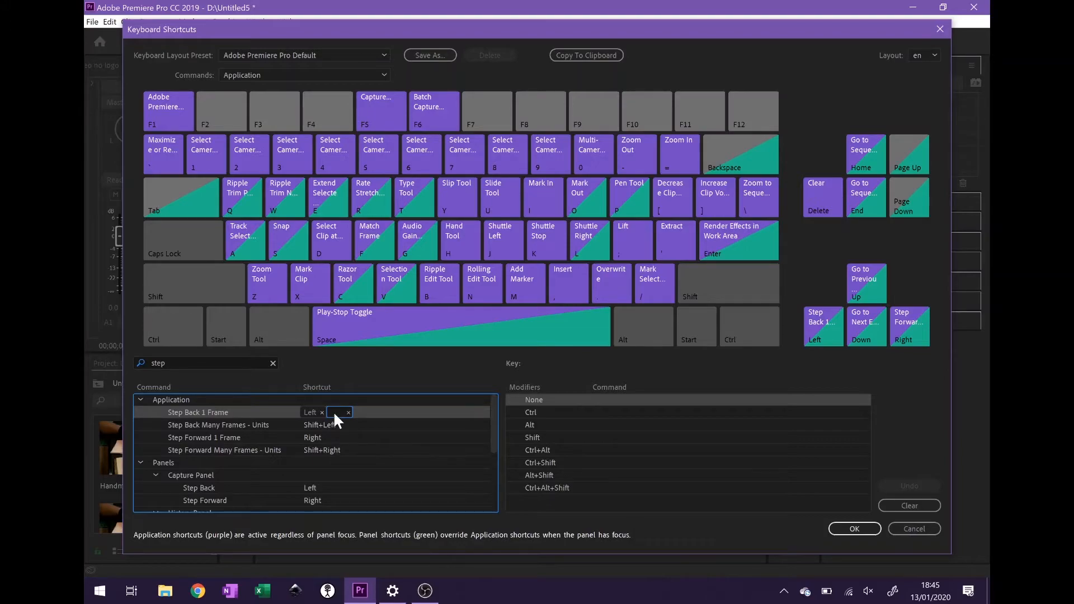
pyautogui.moveTo(426, 434)
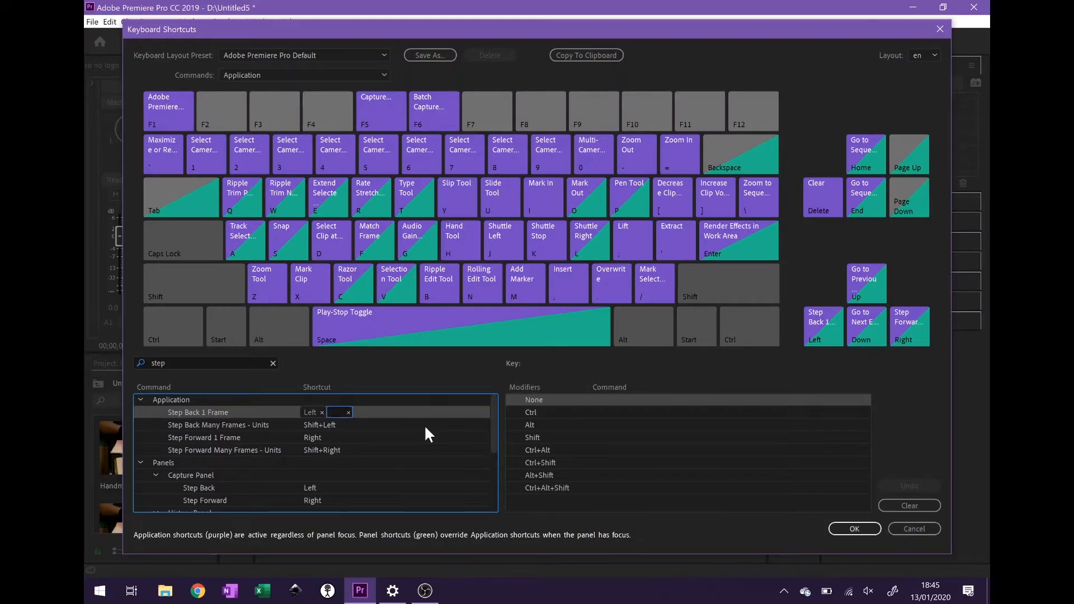
pyautogui.press('F7')
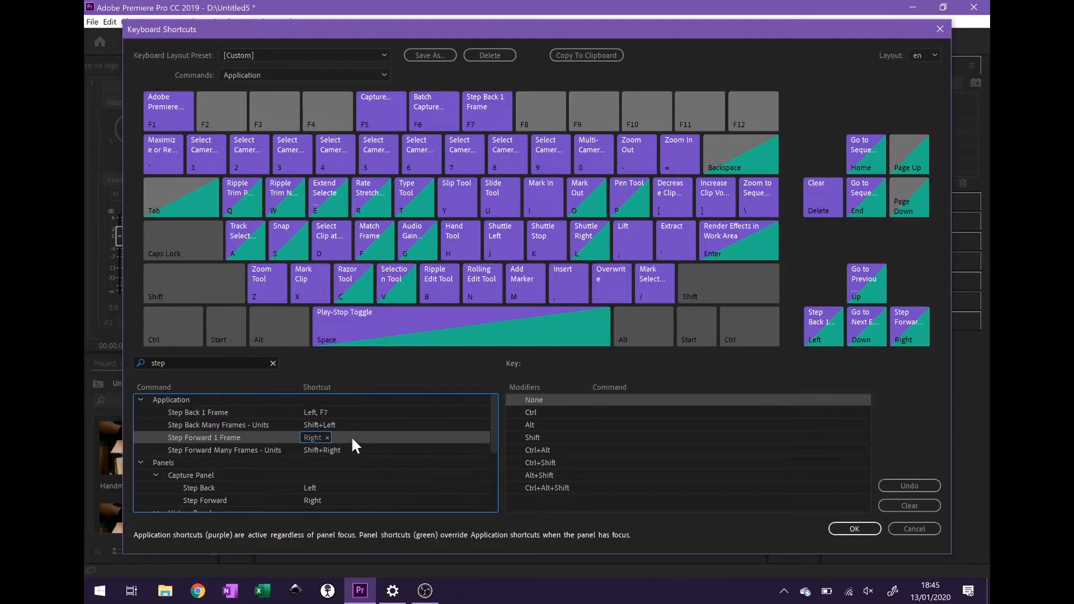
# Add F8 as a shortcut for Step Forward 1 Frame and apply the changes.
pyautogui.click(344, 438)
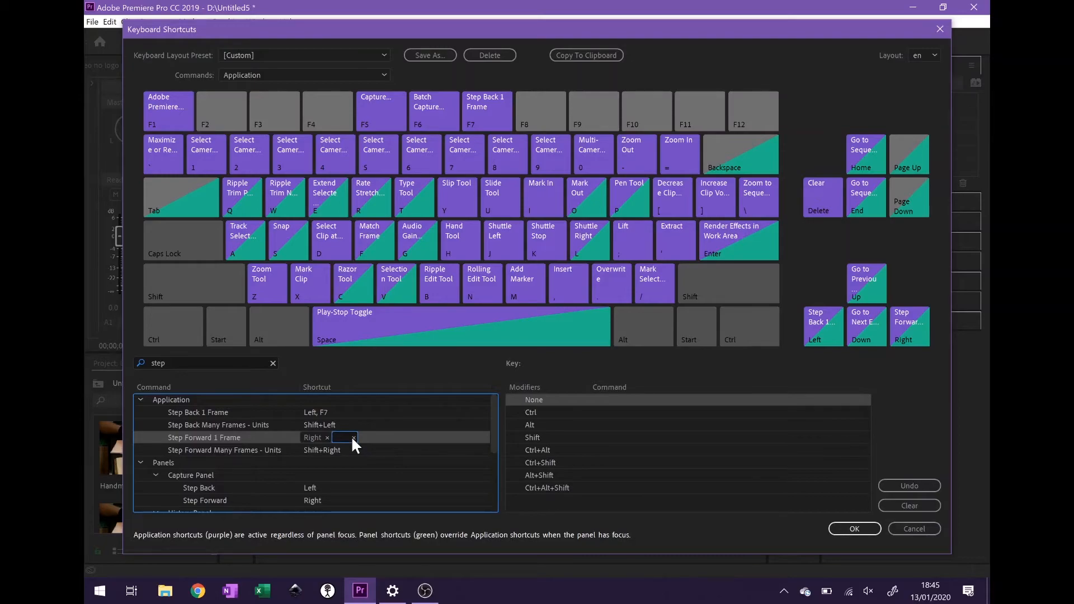
pyautogui.press('F8')
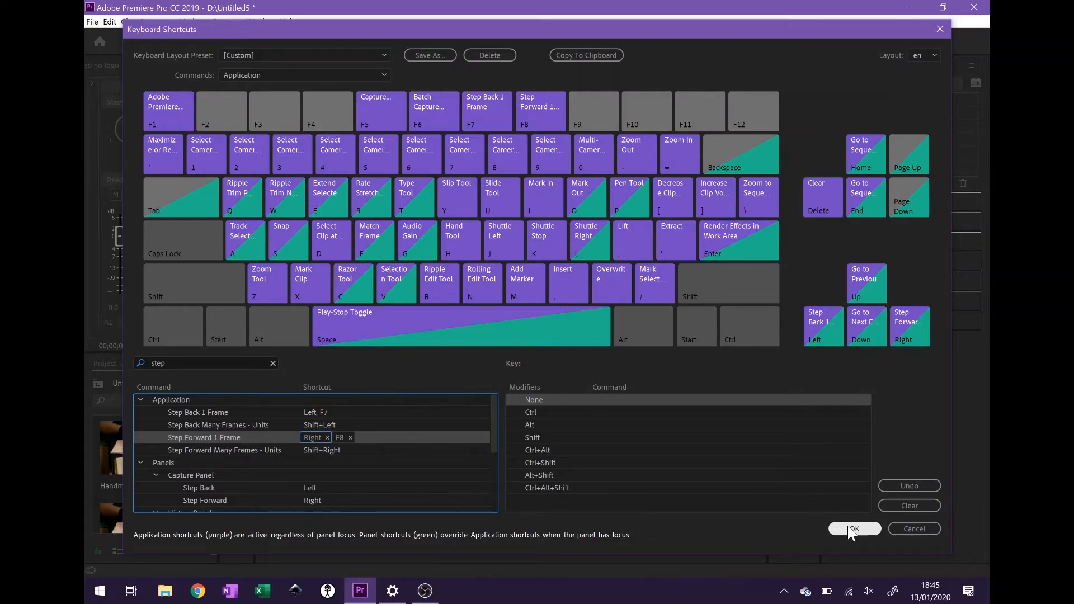
pyautogui.click(853, 528)
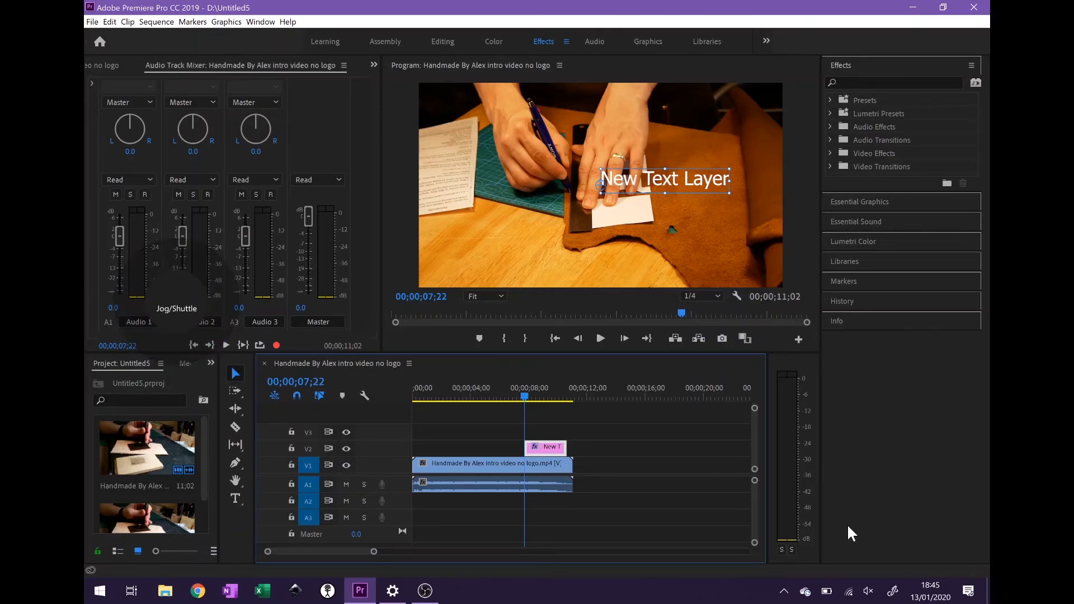
pyautogui.click(599, 337)
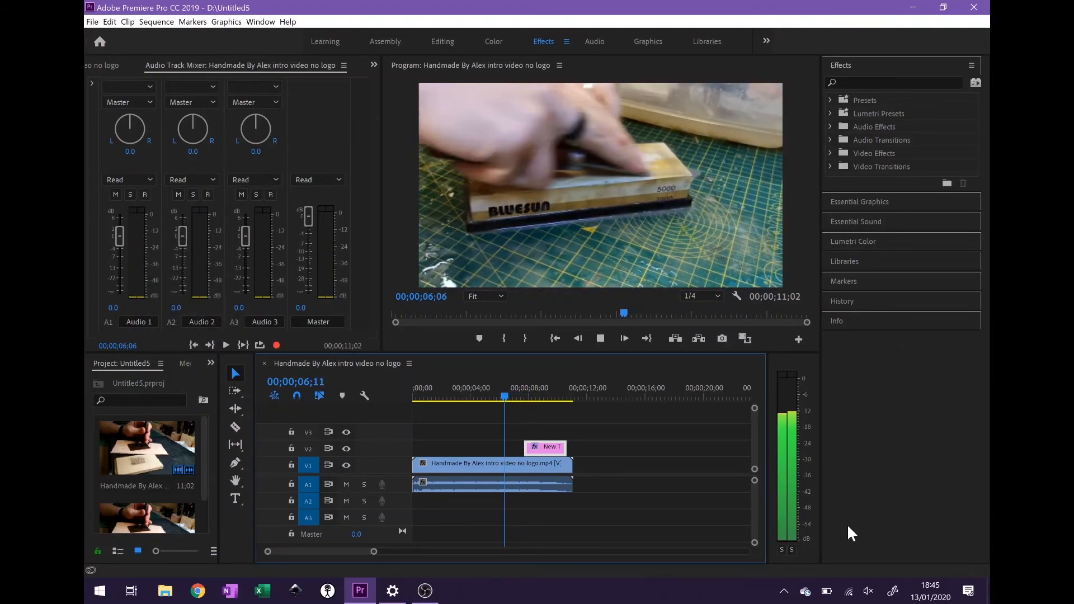
pyautogui.click(623, 338)
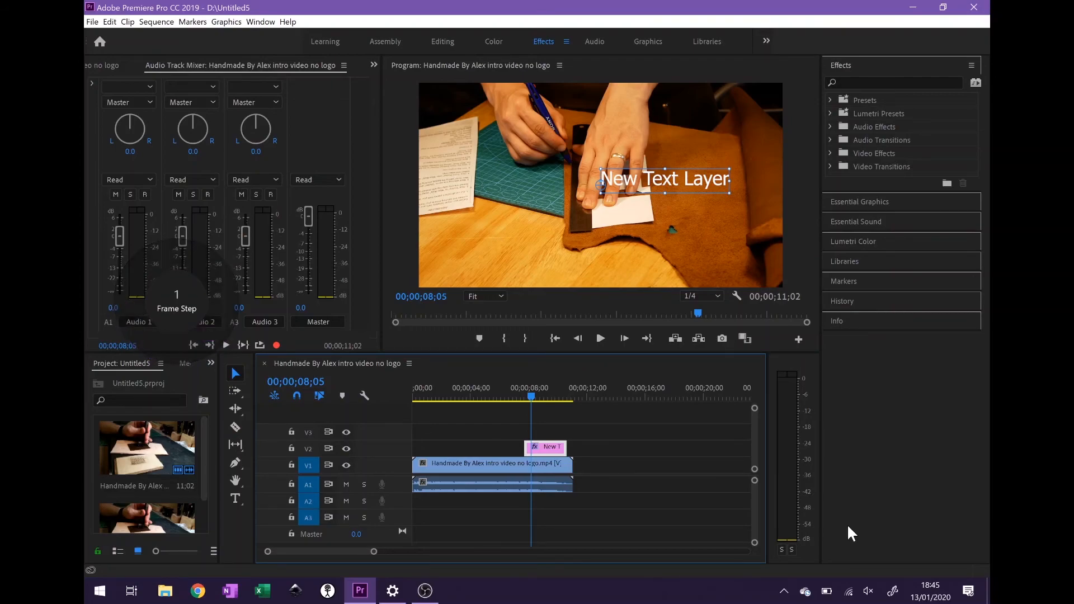
pyautogui.click(577, 338)
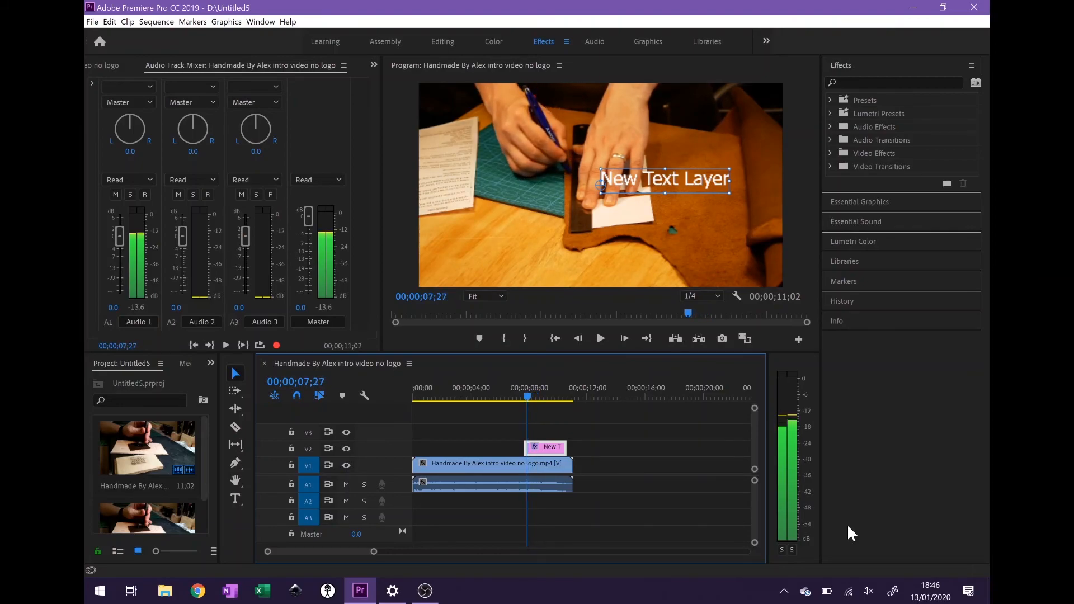
pyautogui.click(600, 338)
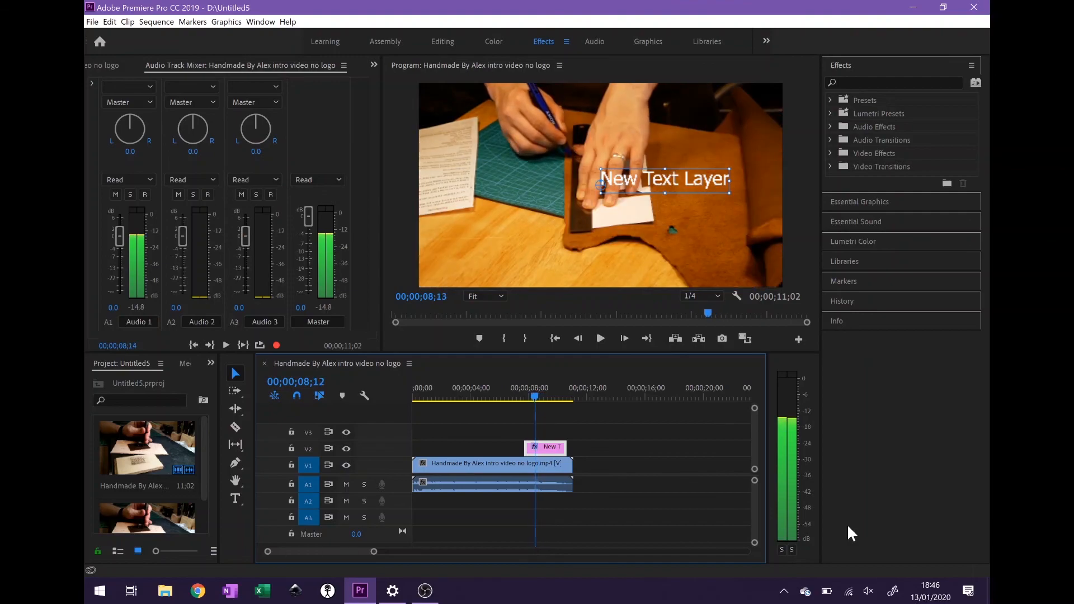
pyautogui.click(523, 396)
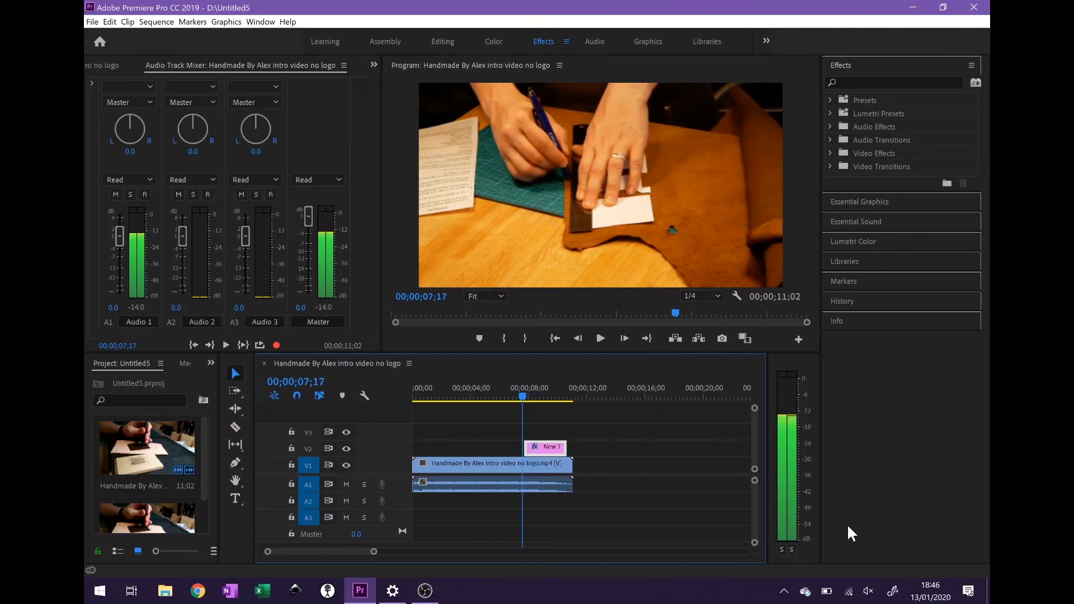